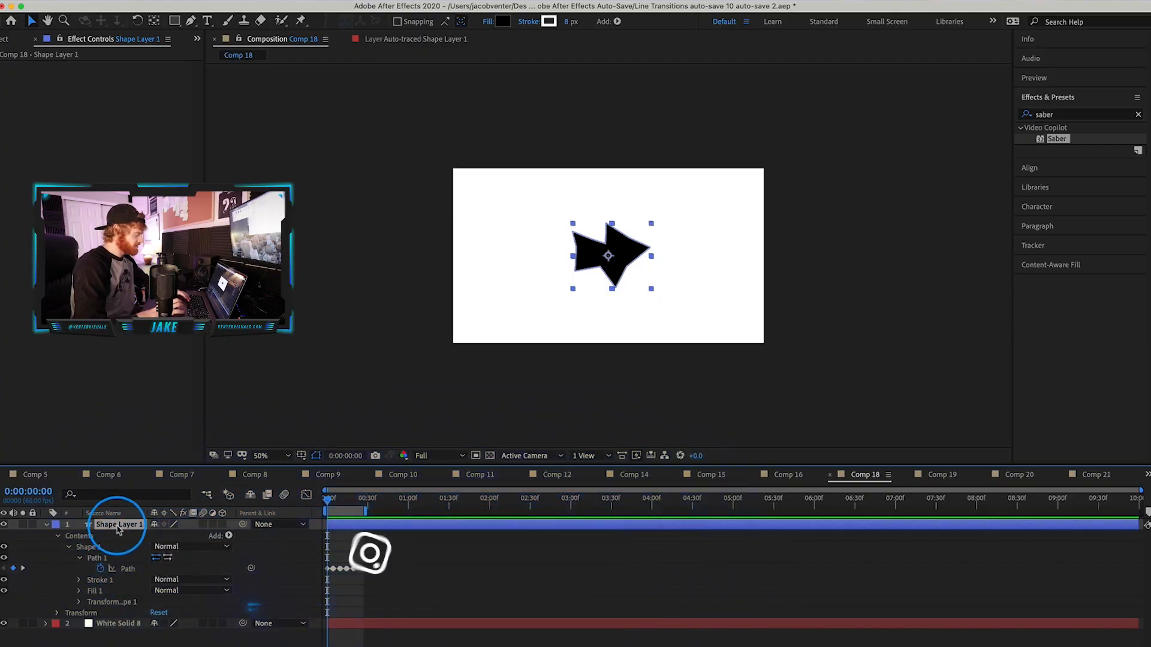
Auto-trace Shape Layer 1 over the Work Area time span and collapse its properties.
click(407, 20)
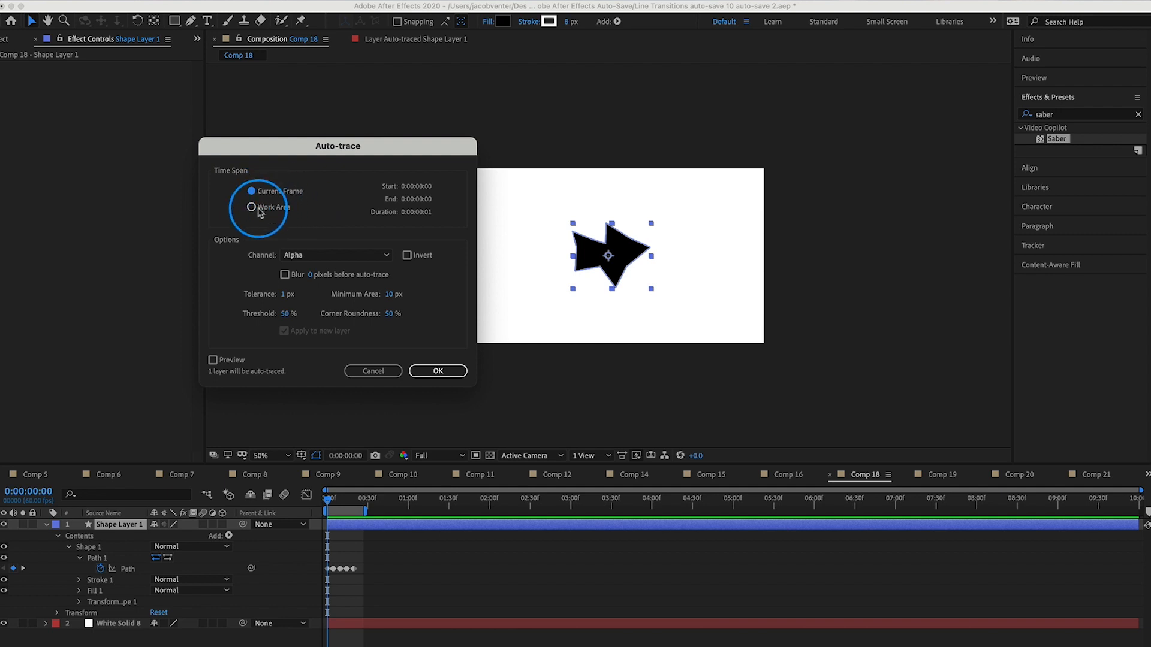
mouse_move(256, 211)
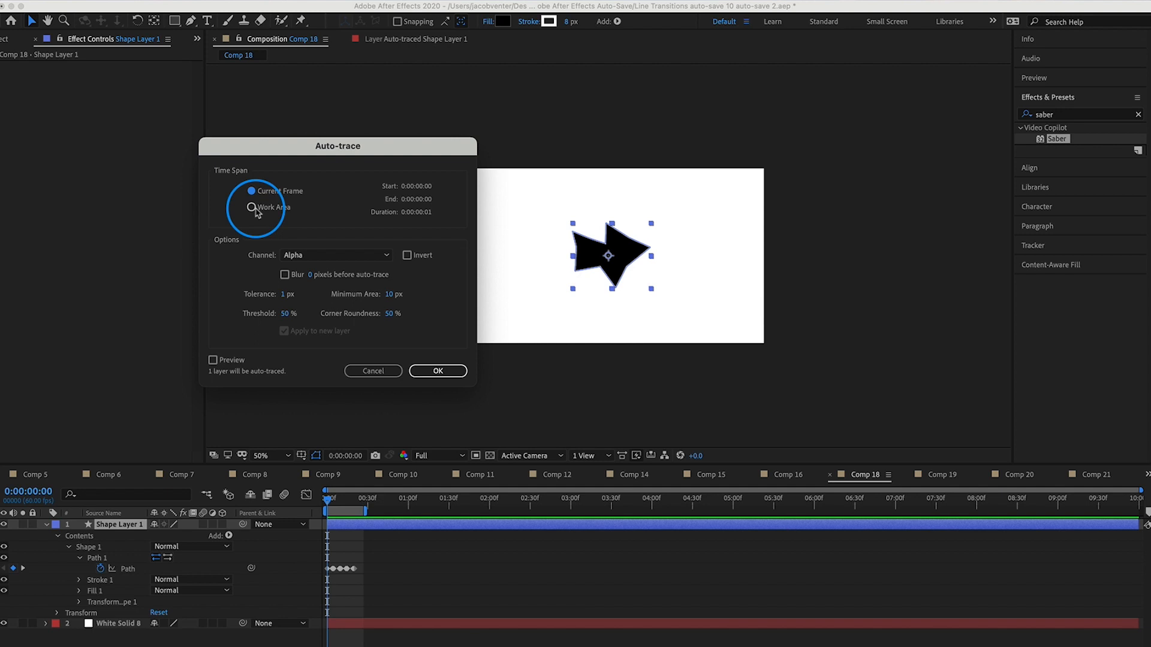
click(252, 208)
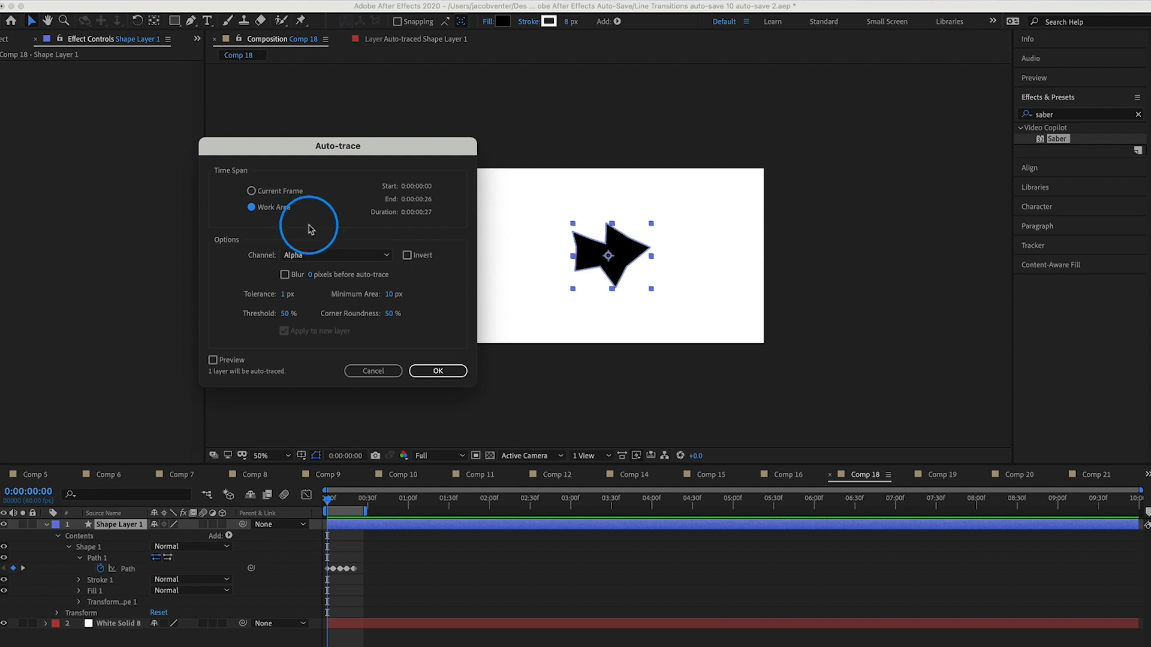
mouse_move(364, 349)
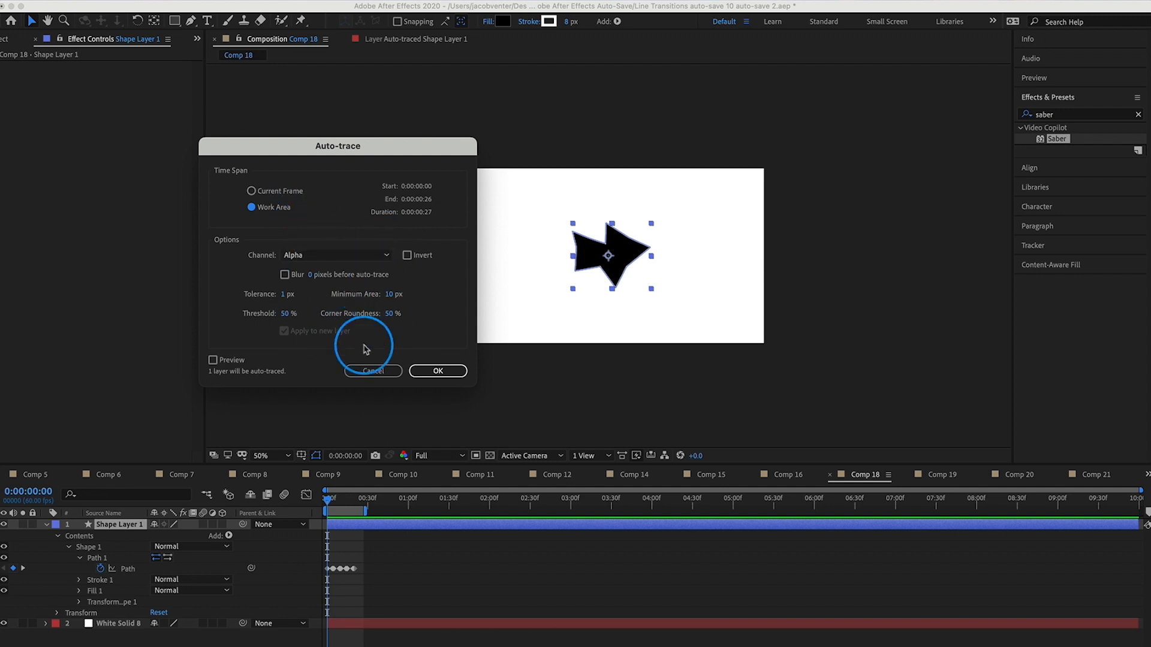
click(436, 371)
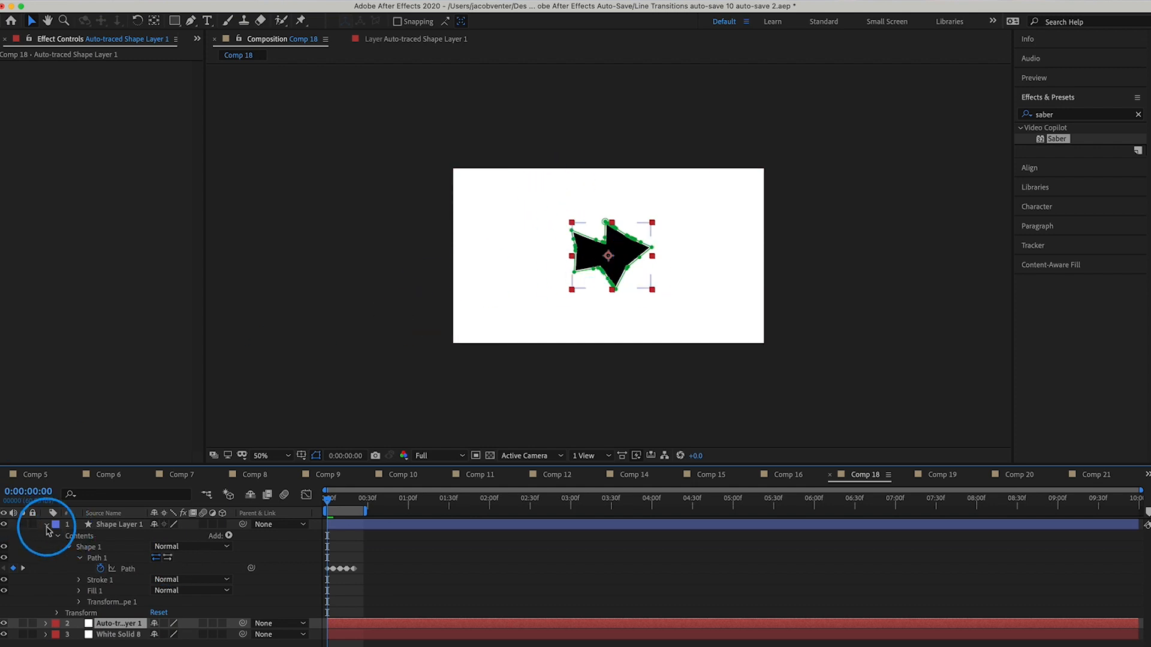
click(57, 534)
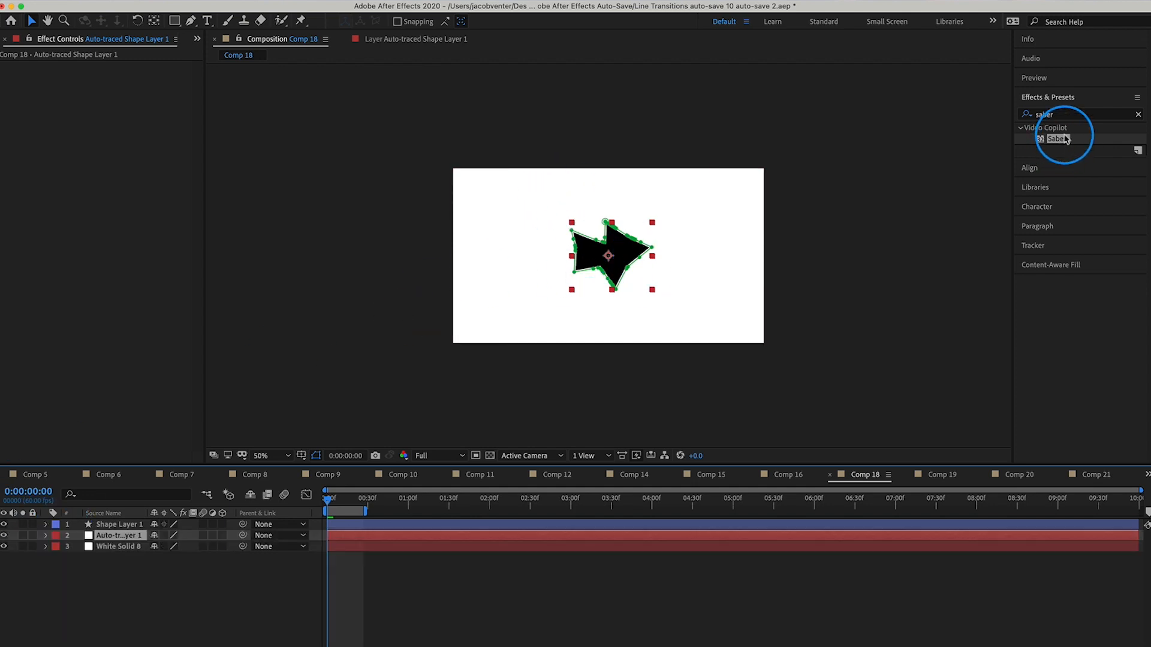
Apply Video Copilot's Saber effect to the auto-traced layer.
click(1139, 116)
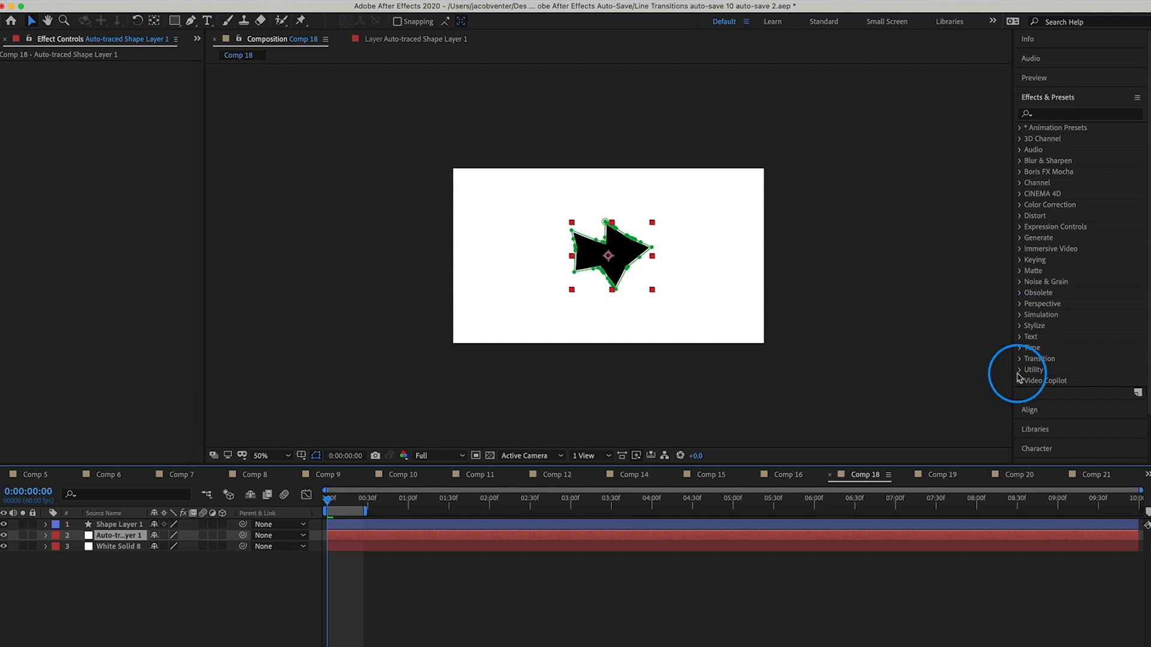
click(1023, 380)
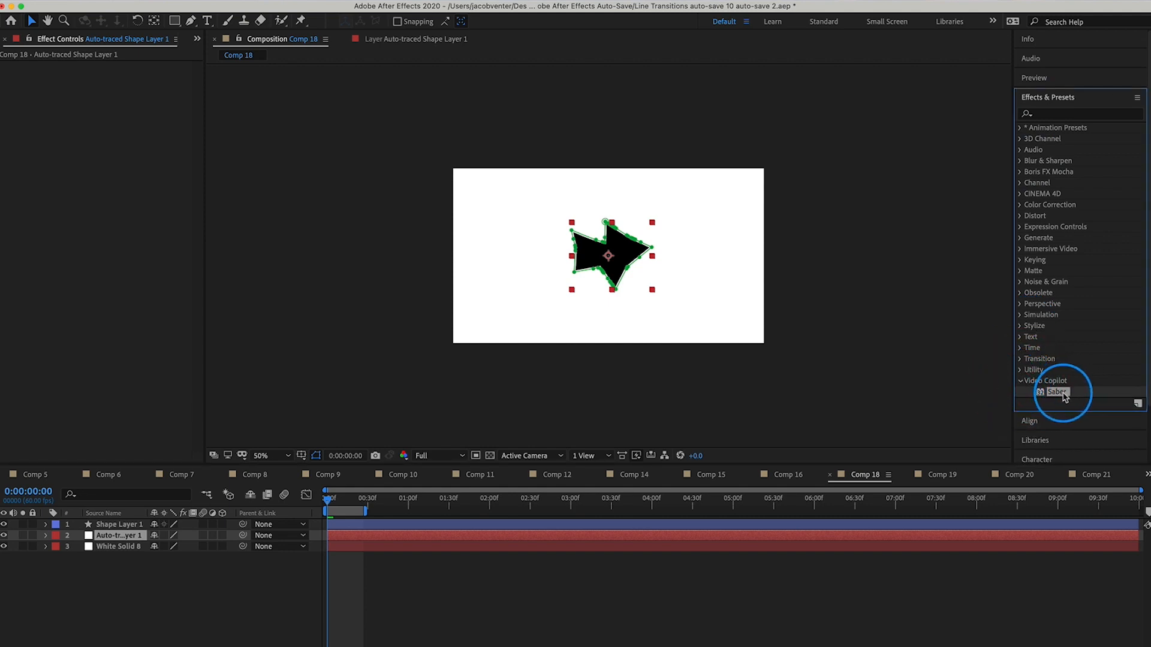
double_click(1057, 392)
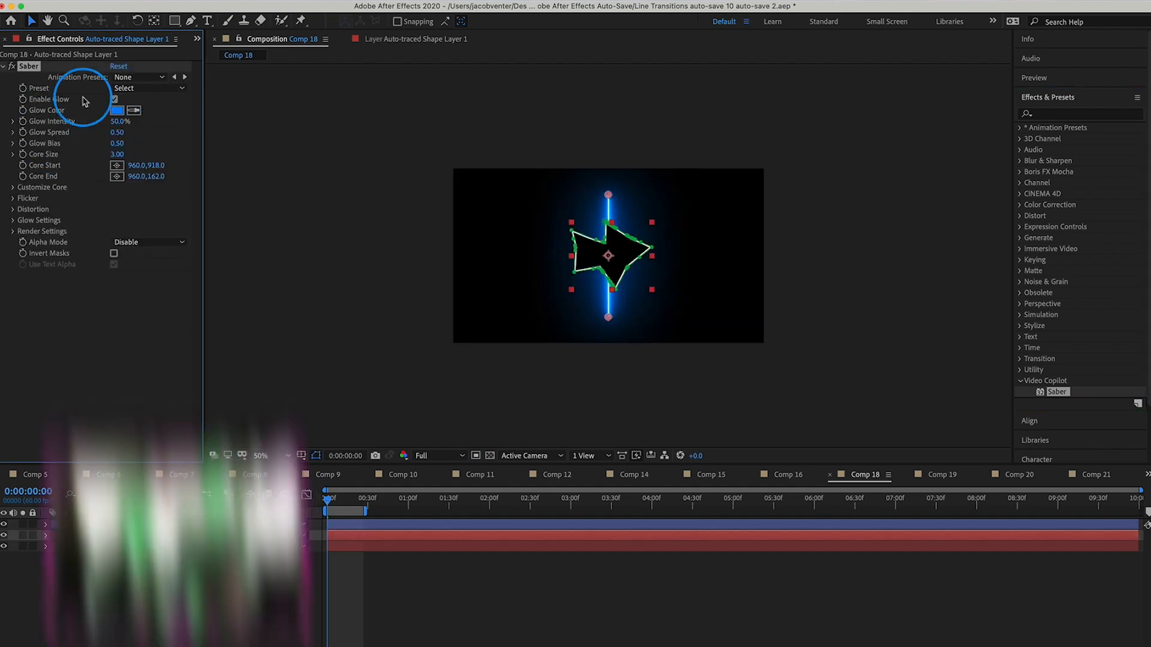
Set Saber's Core Type to Layer Masks and Composite Settings to Transparent.
click(12, 187)
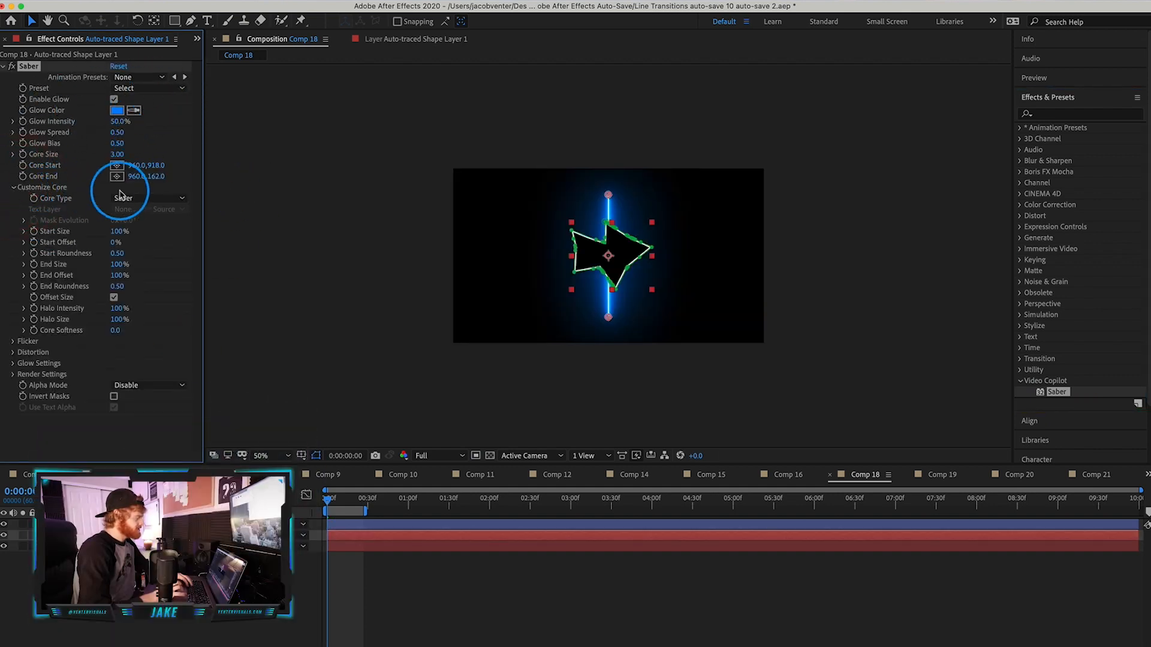
click(146, 198)
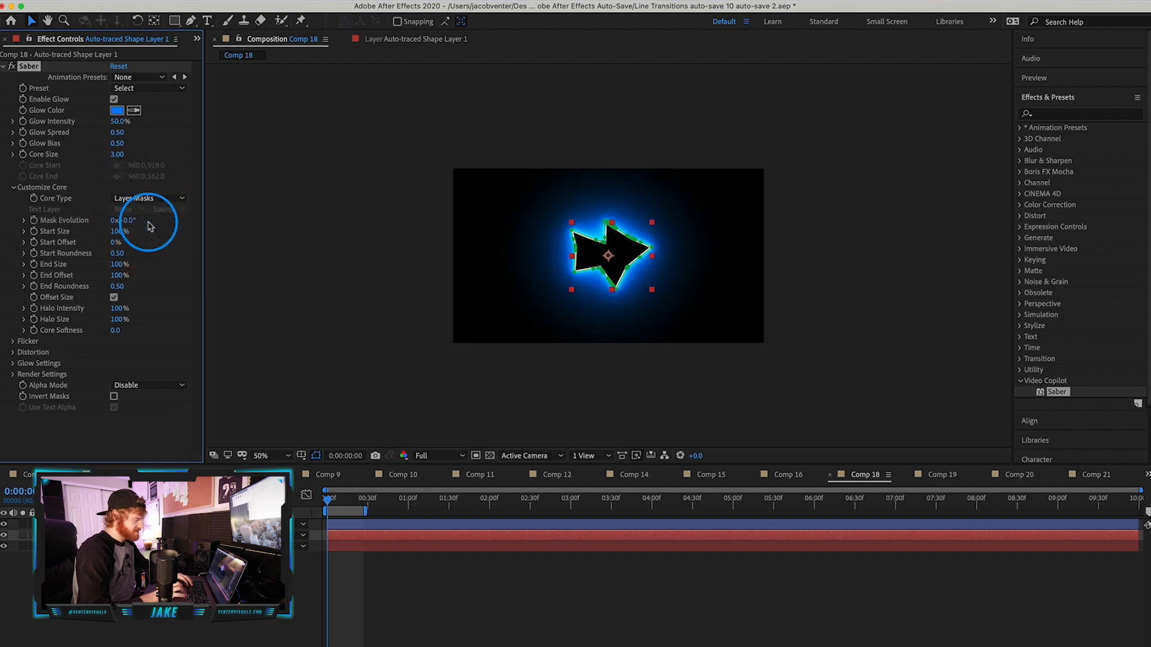
mouse_move(52, 359)
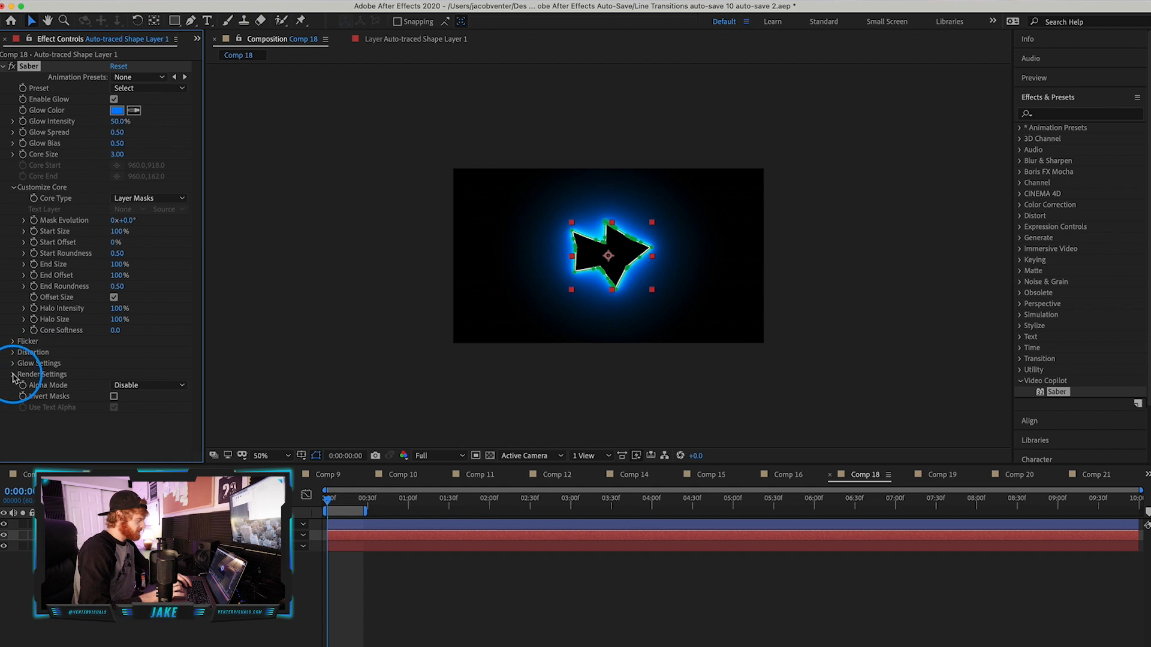
click(14, 374)
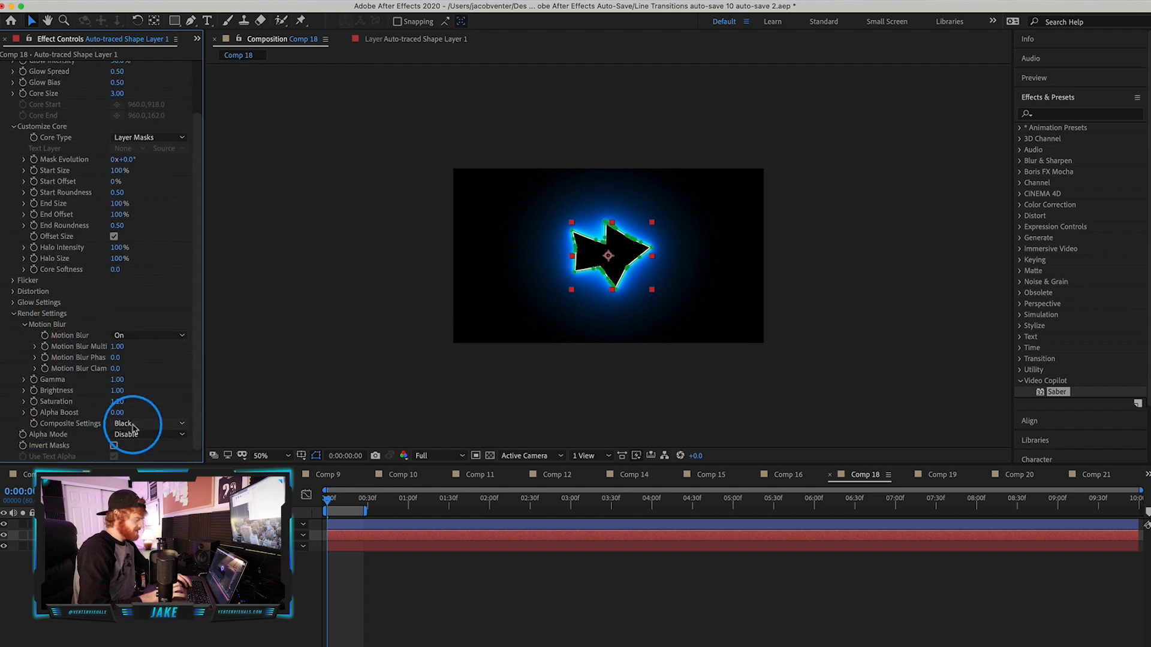
click(146, 423)
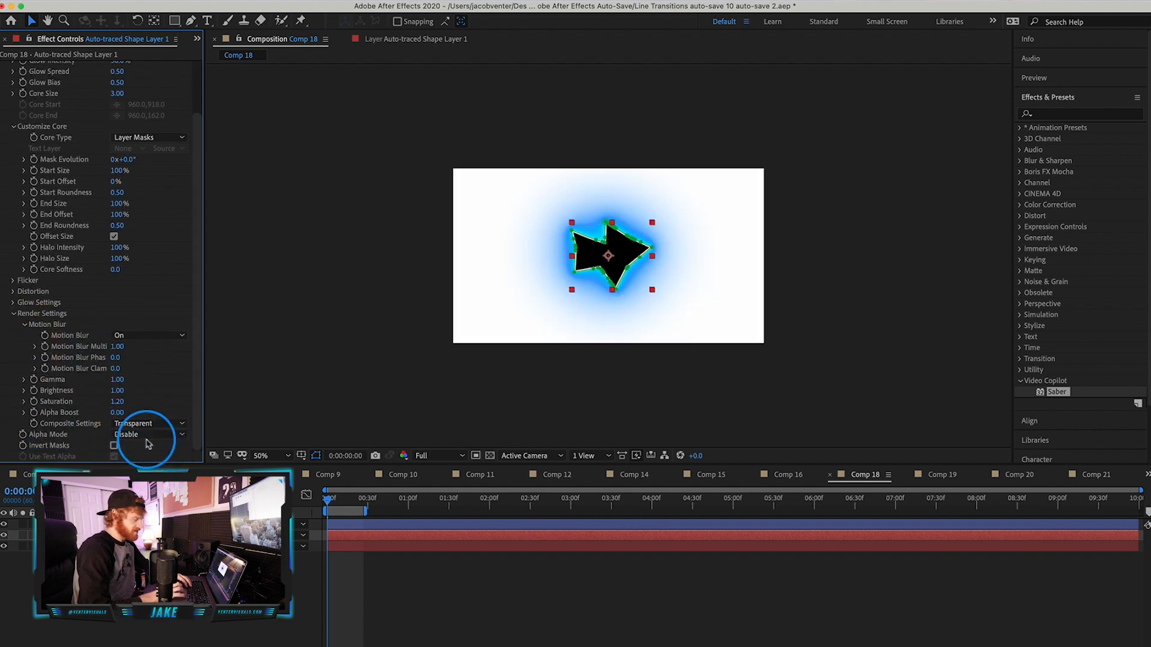
mouse_move(143, 242)
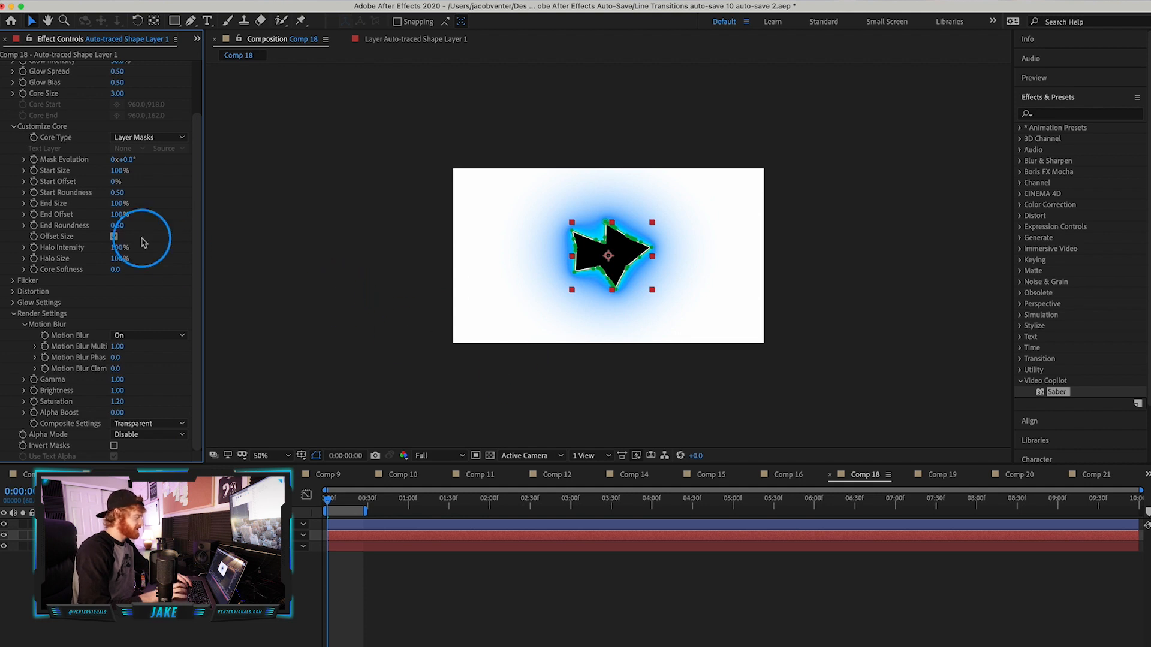
click(147, 87)
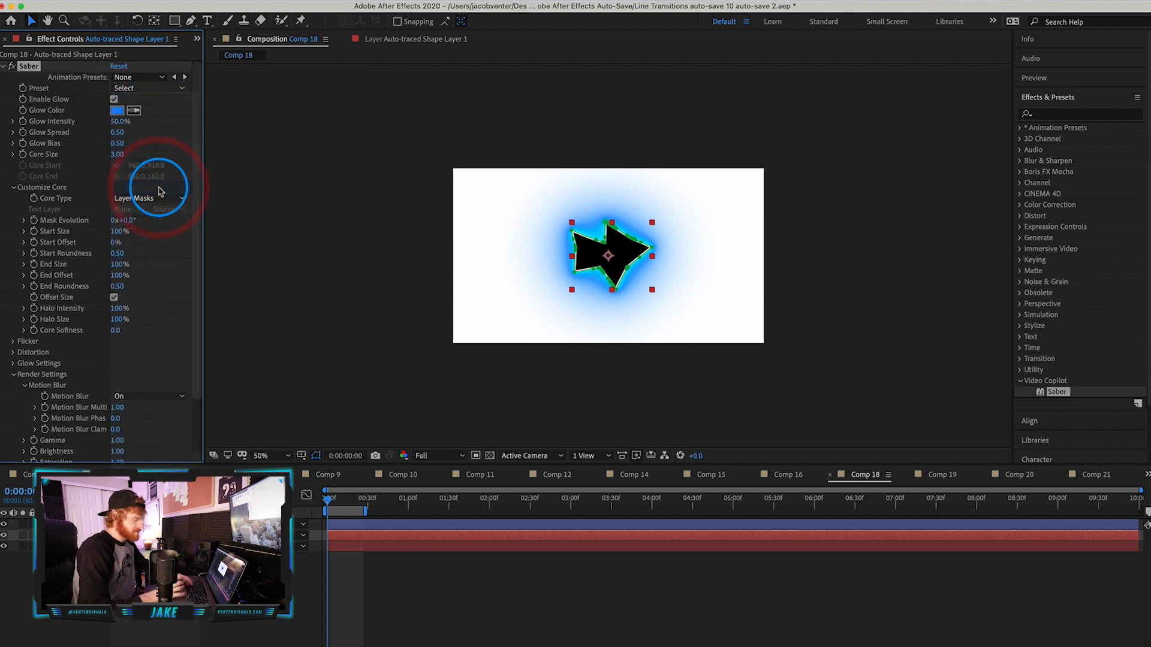
Switch the Saber glow to the Electric preset and adjust its glow, halo and softness values.
click(146, 87)
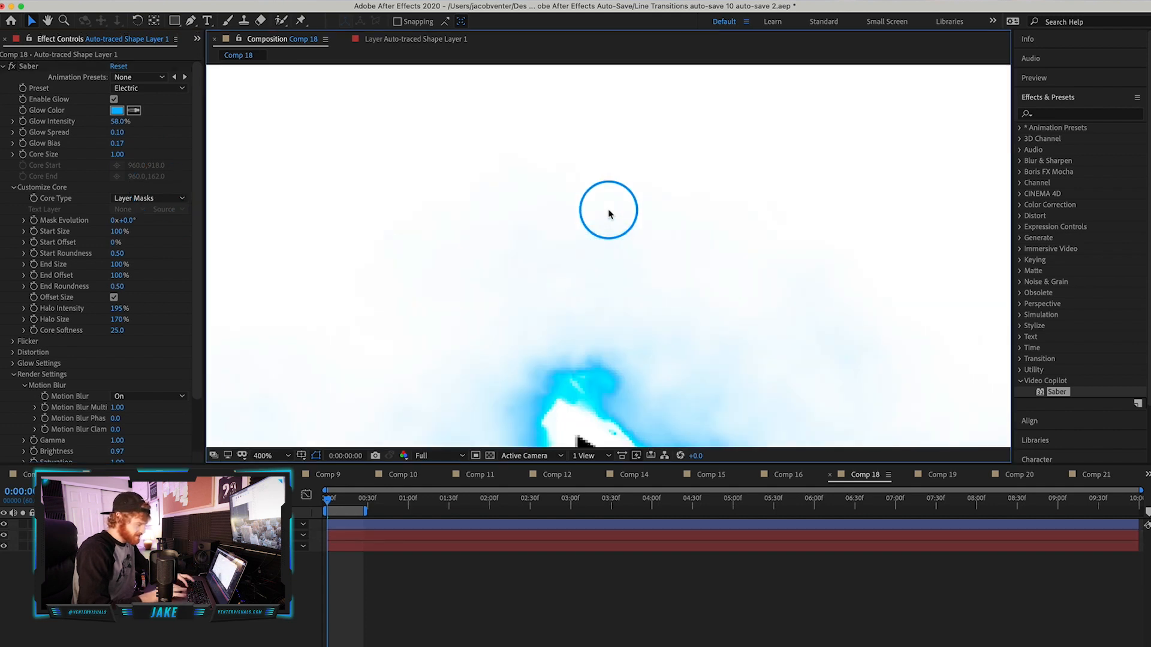
click(263, 455)
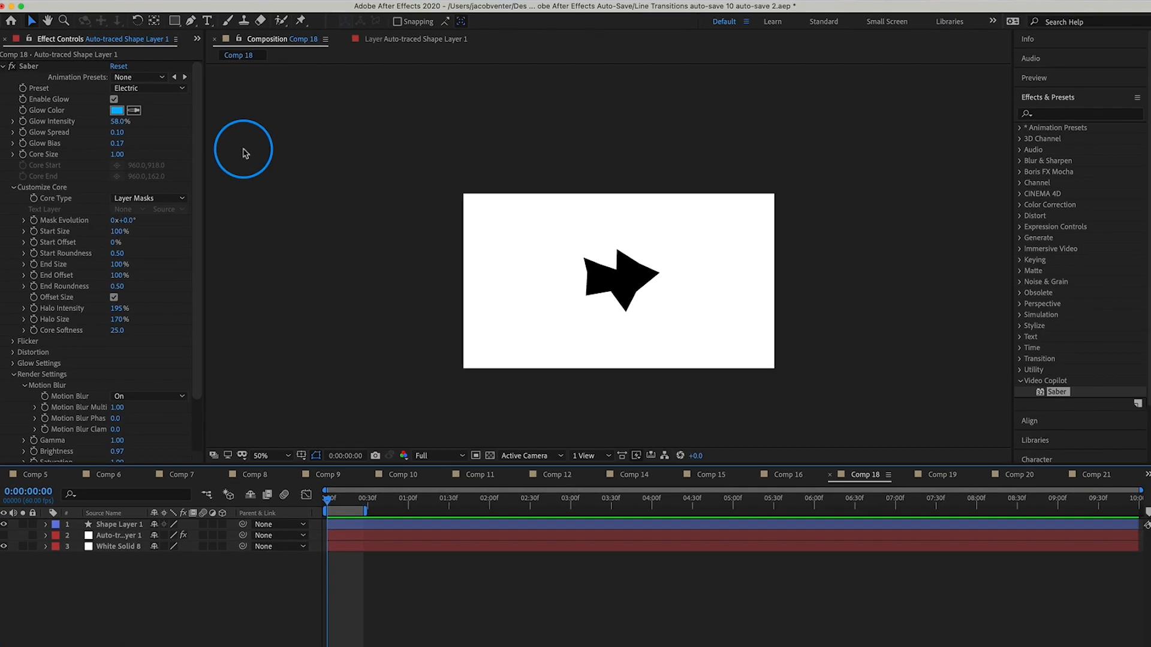
mouse_move(286, 360)
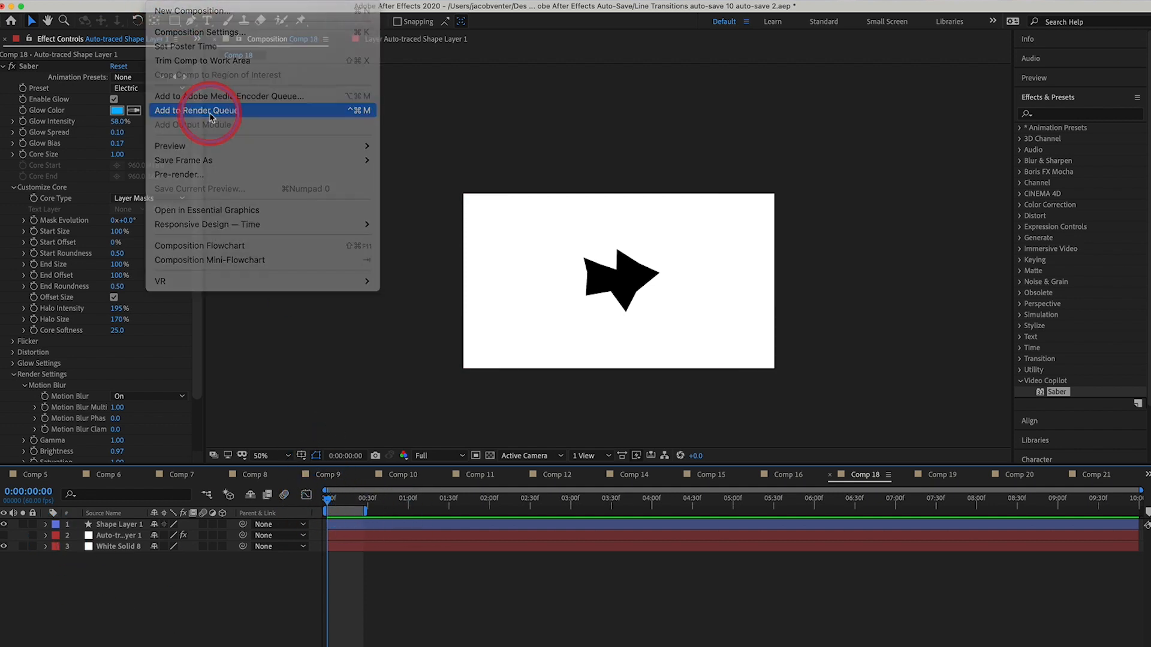
Queue Comp 18, name the output Transition Example.mov and start the render.
click(195, 110)
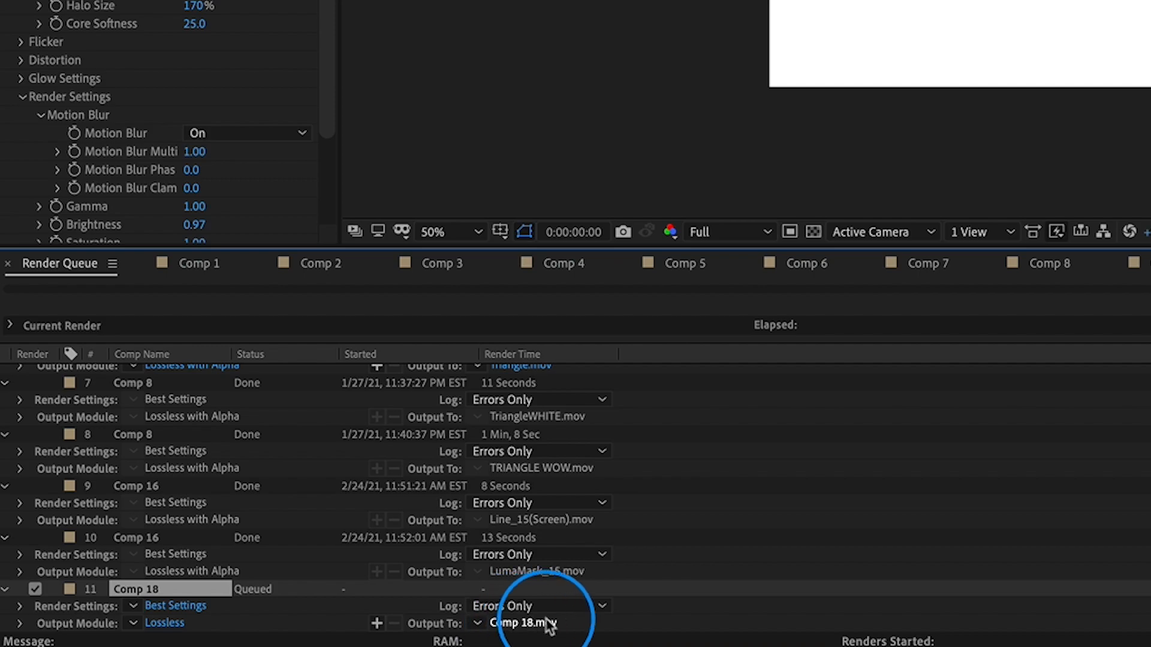
click(524, 623)
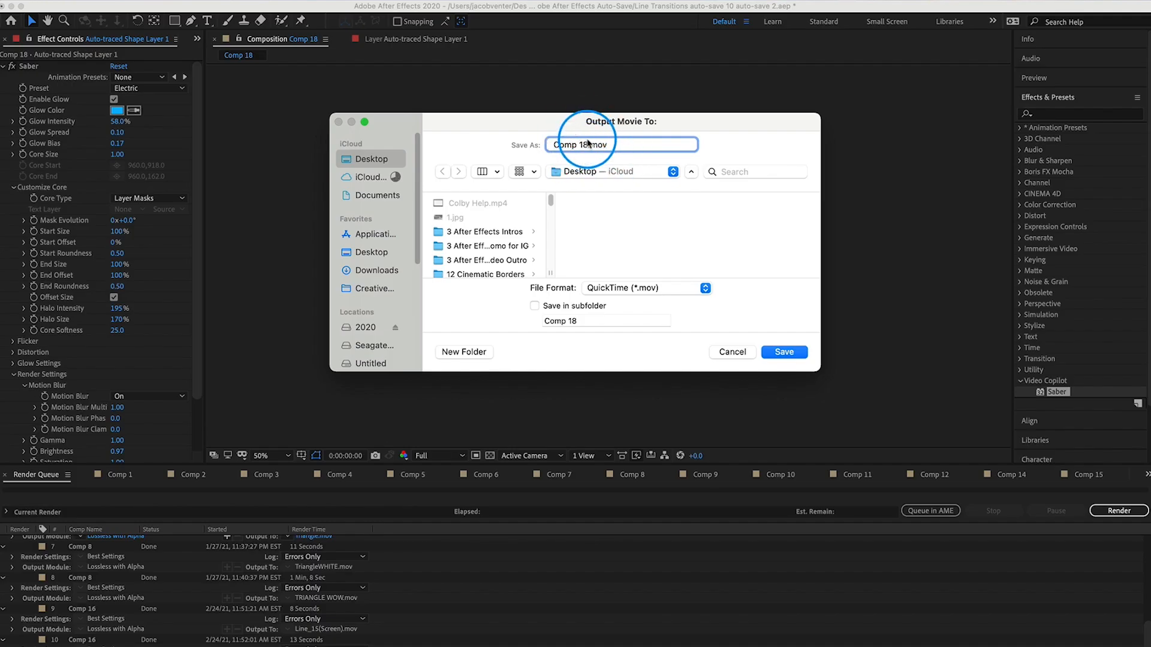
text(Transition Example)
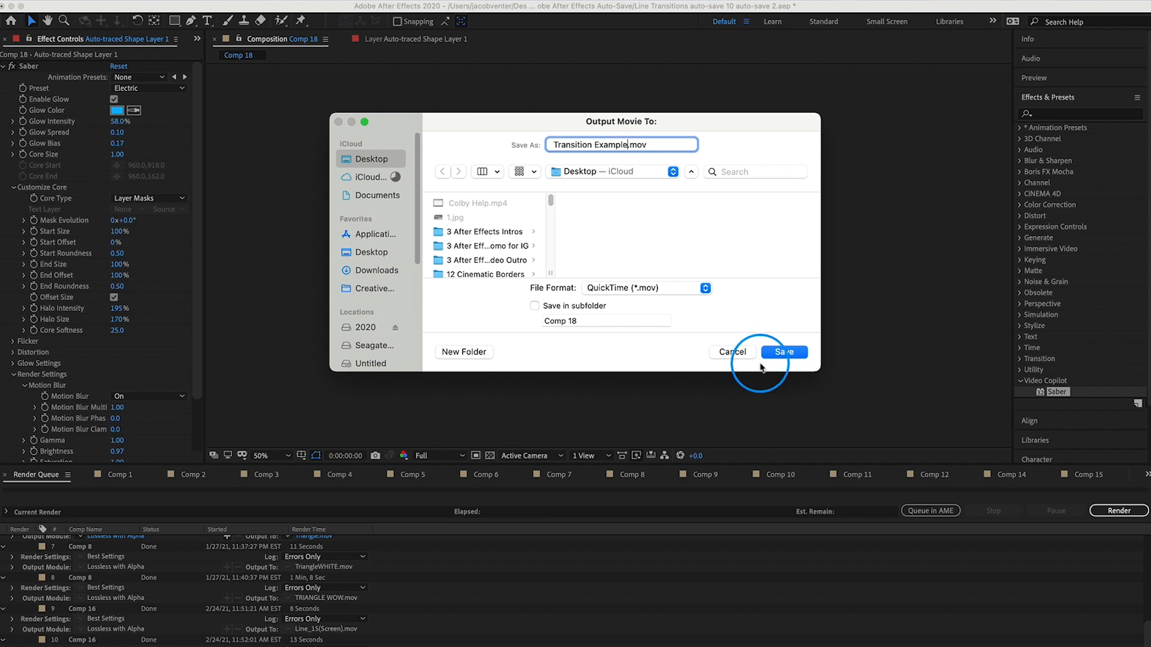
click(784, 352)
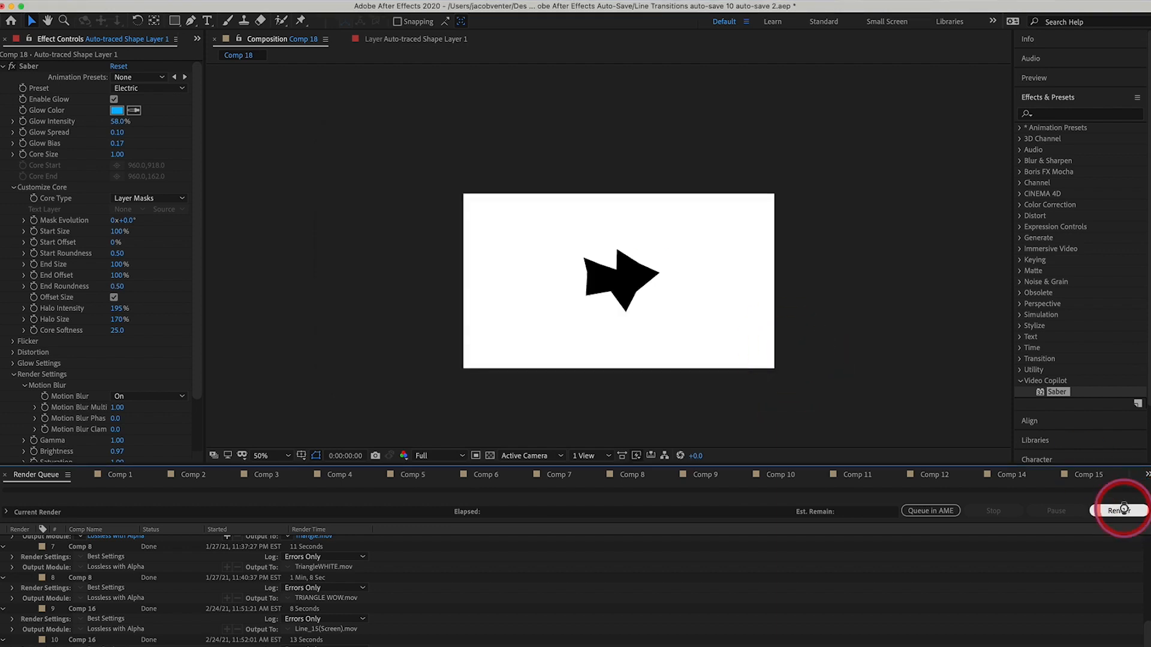
click(1120, 509)
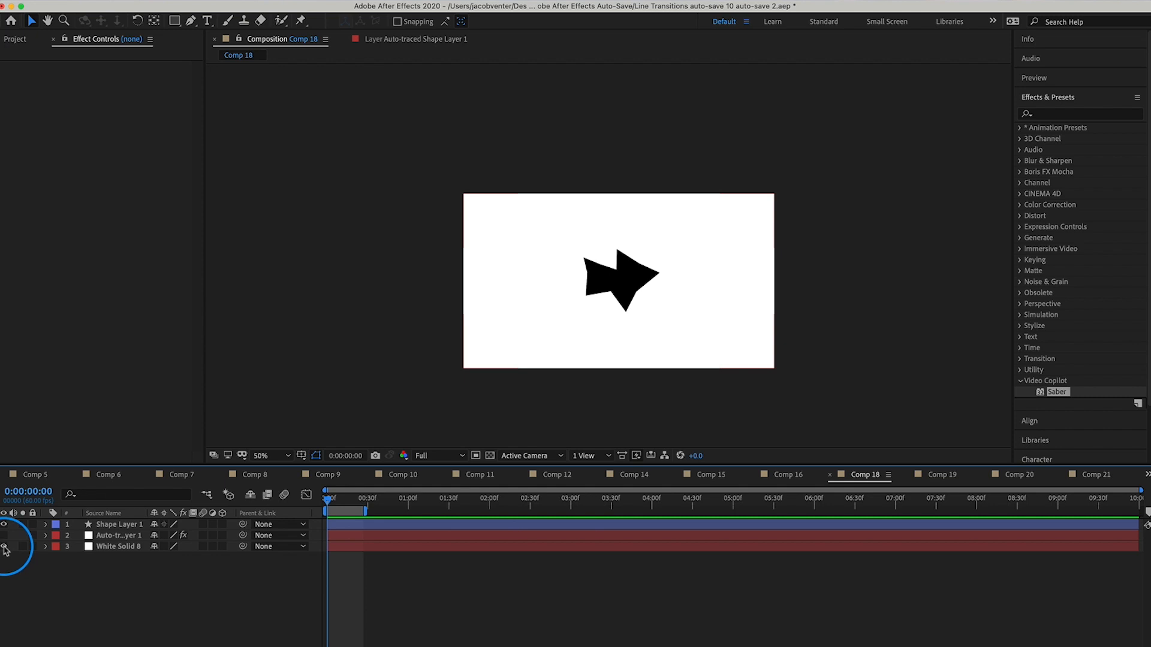
Hide the white solid and black shape layers and show the transparency grid behind the glow.
click(6, 524)
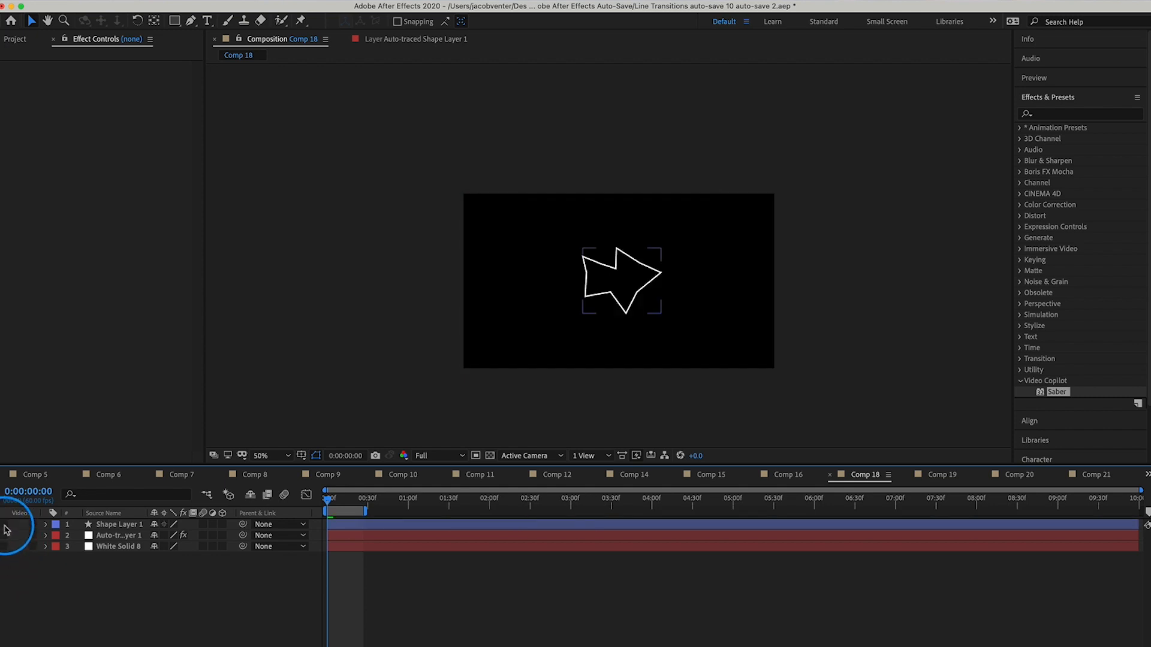
click(4, 524)
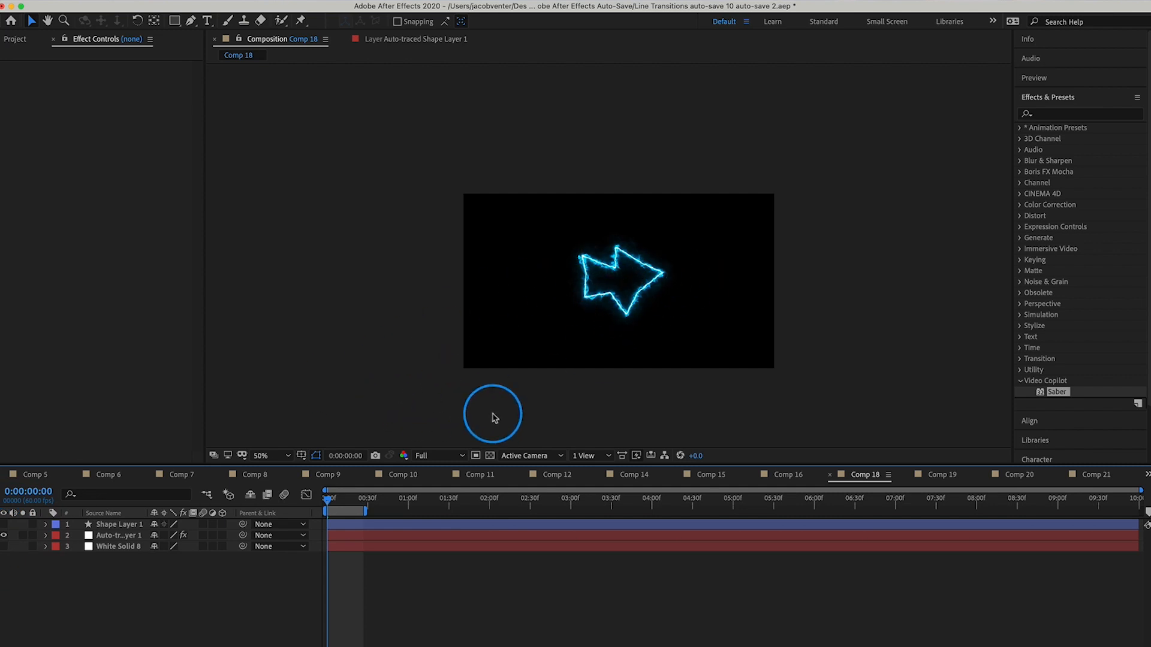
mouse_move(493, 454)
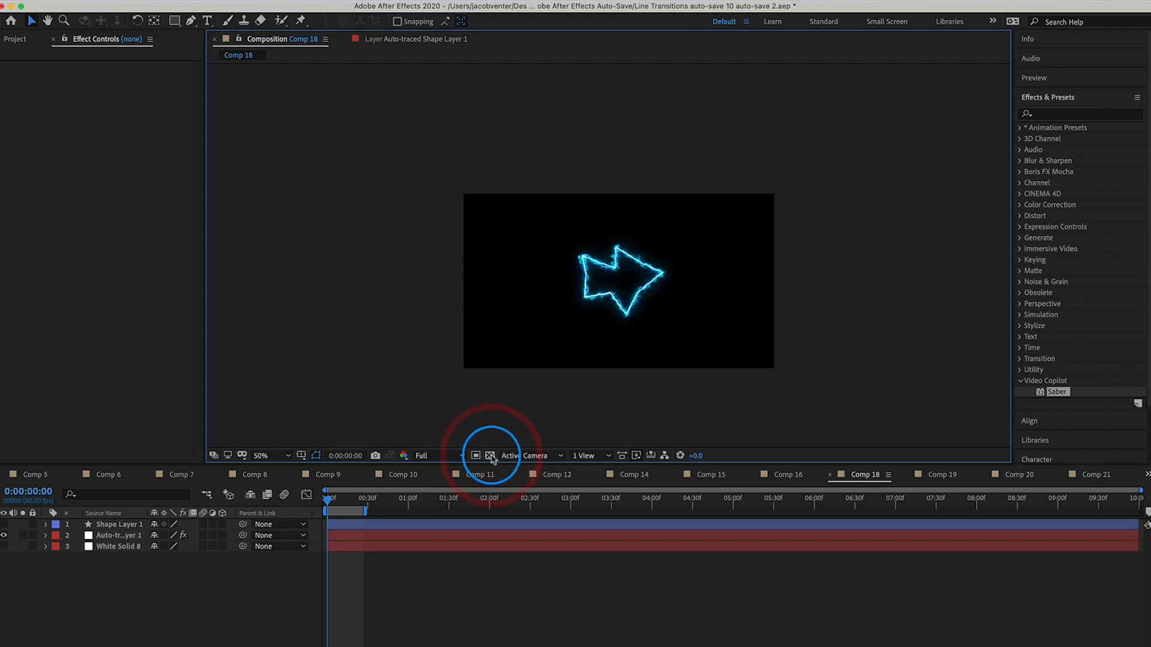
click(475, 455)
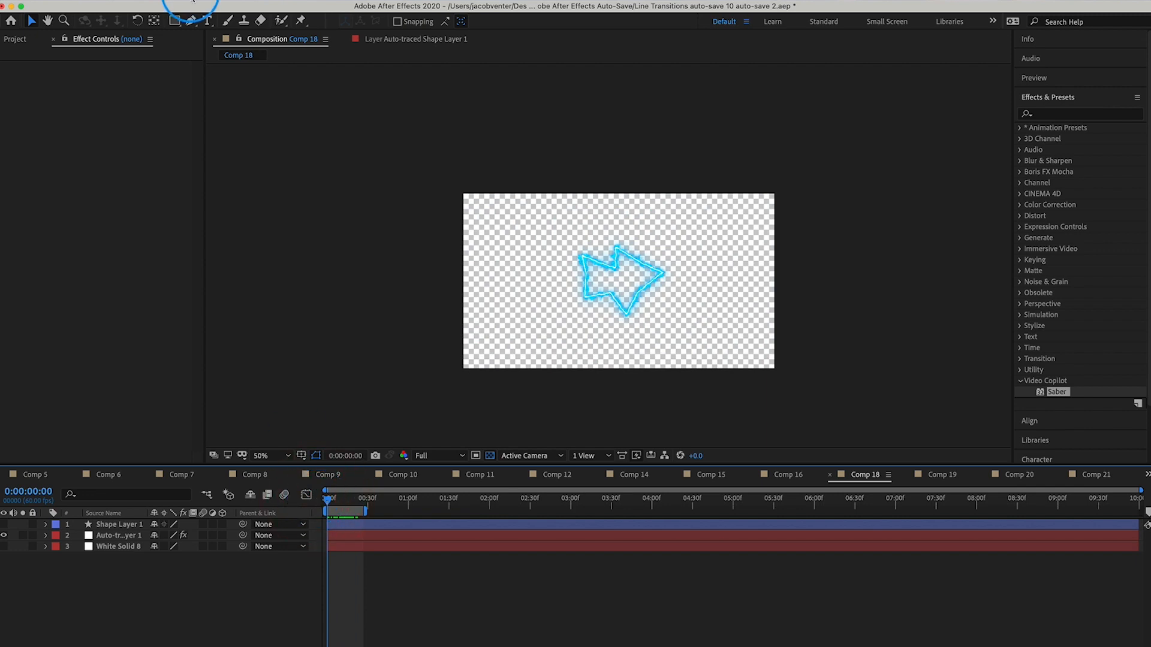
Queue Comp 18 for rendering with the Lossless with Alpha output module.
click(190, 6)
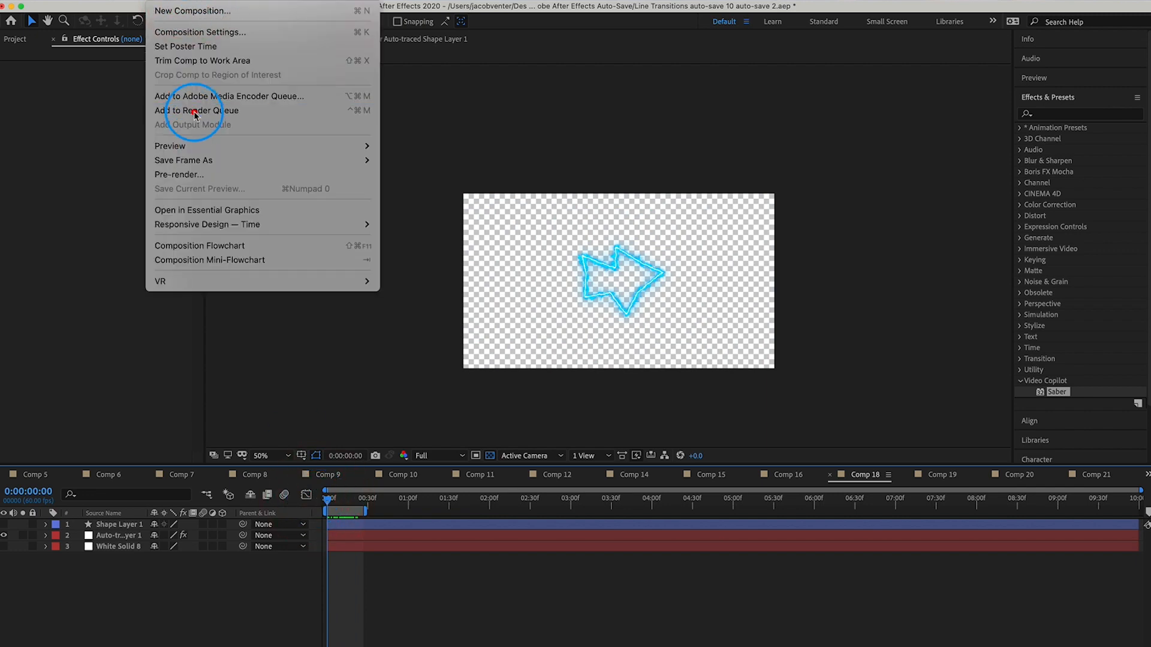
click(197, 111)
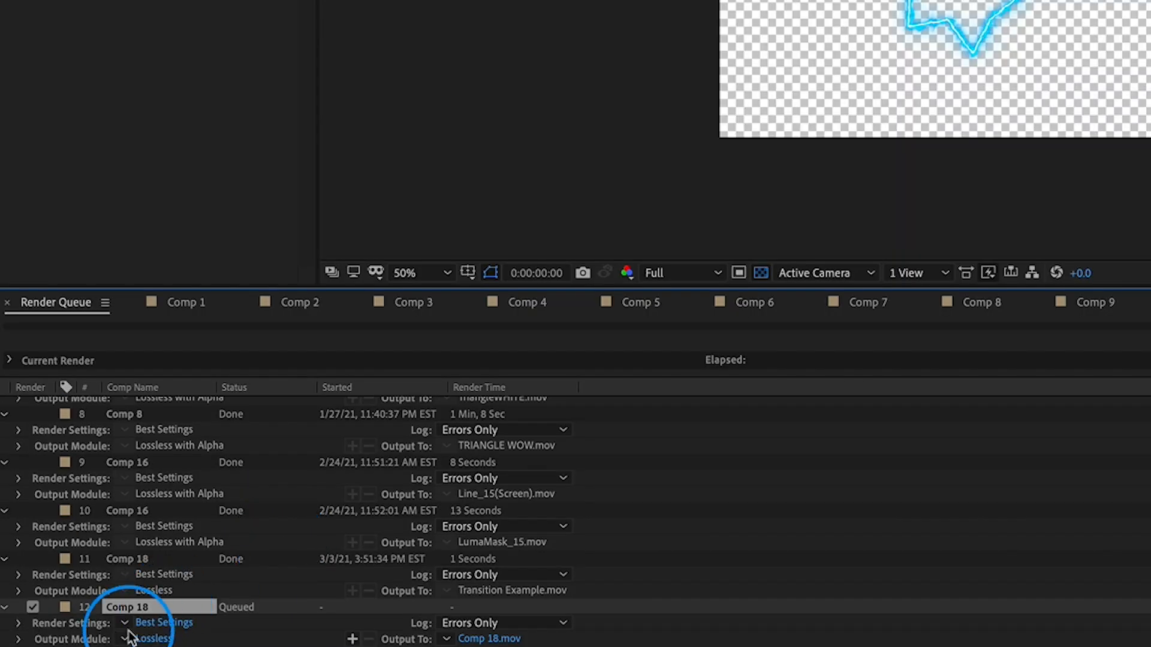
click(155, 638)
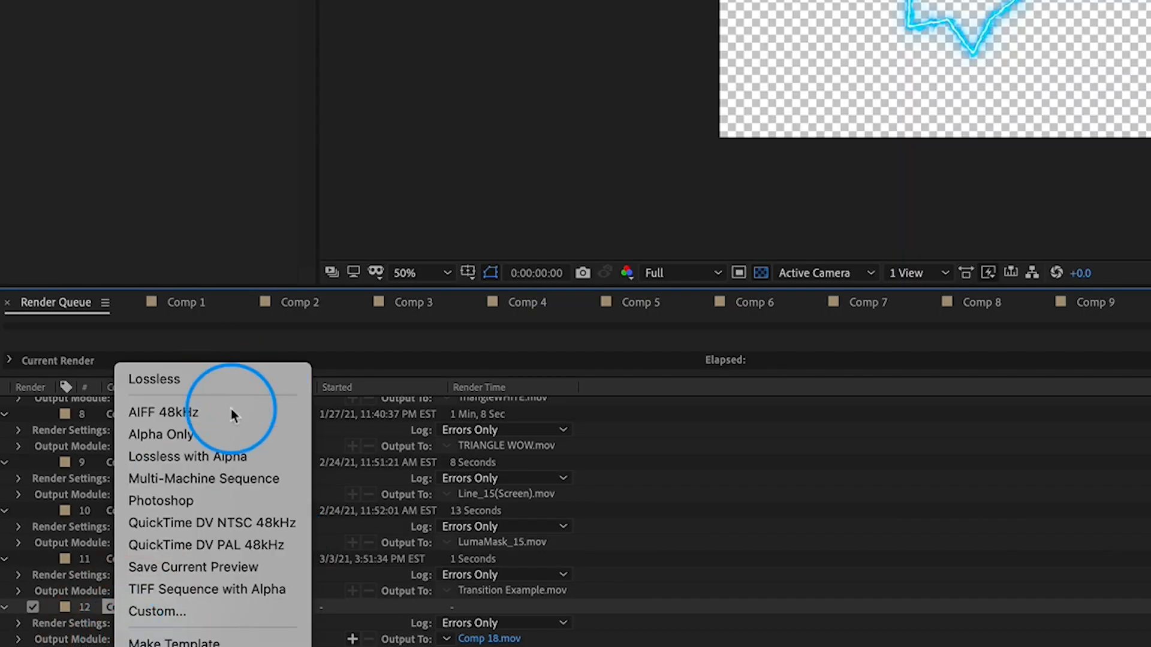
click(187, 457)
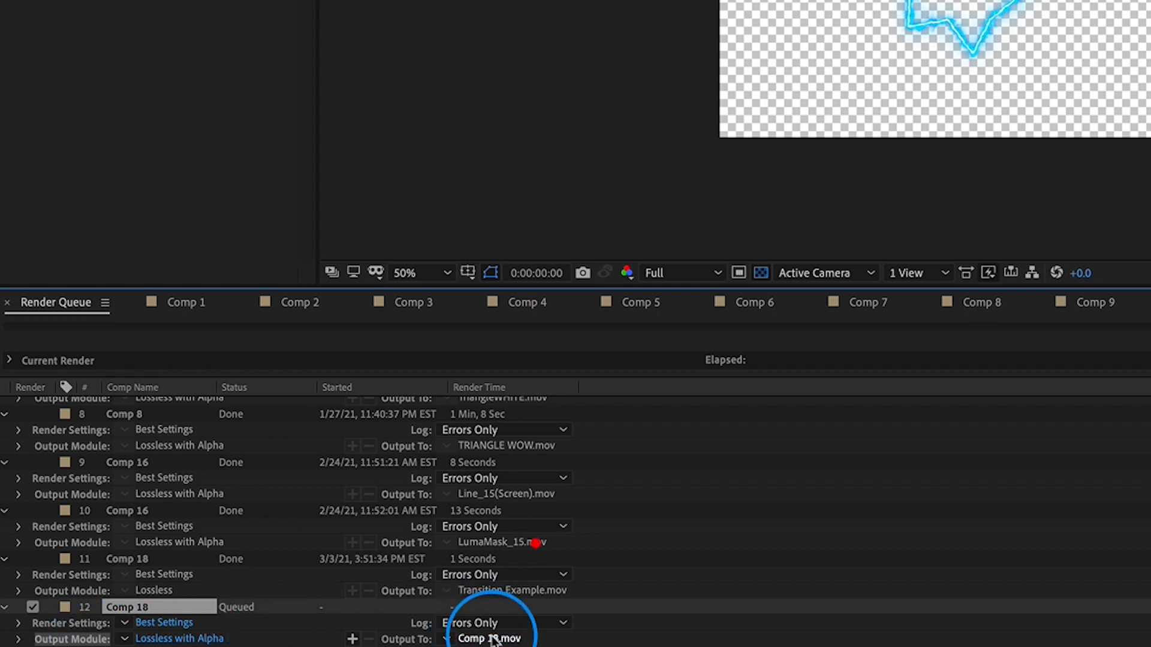
Name the output Line Example.mov on the desktop and start the render.
click(489, 638)
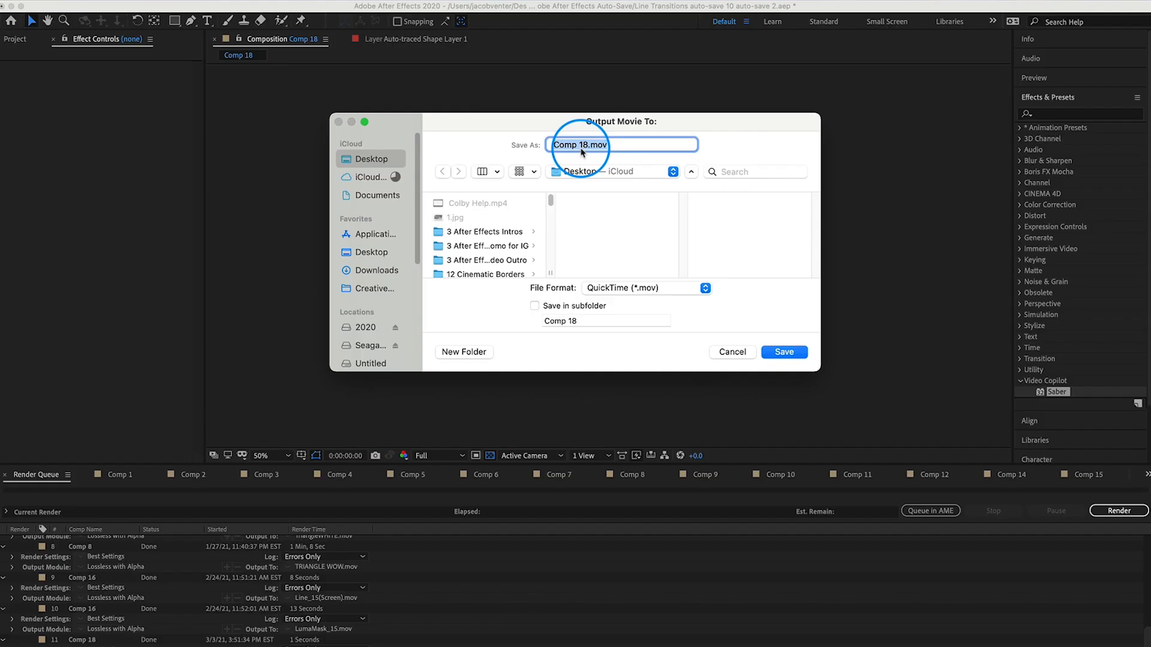
text(Line Exampl)
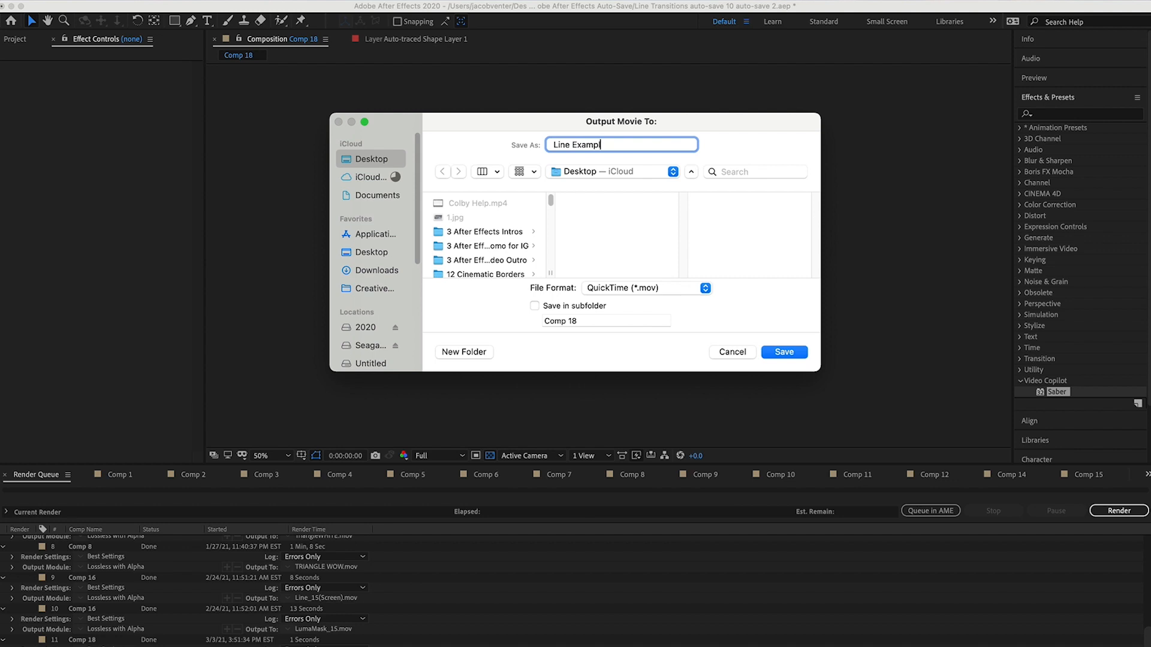
click(783, 351)
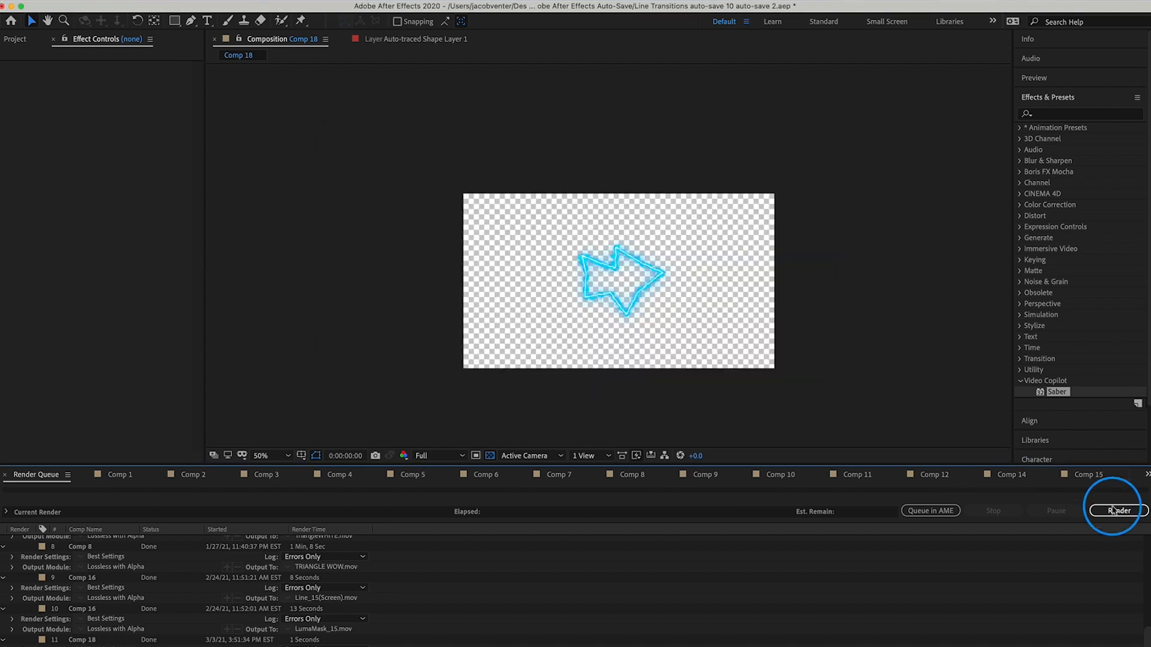
click(1119, 511)
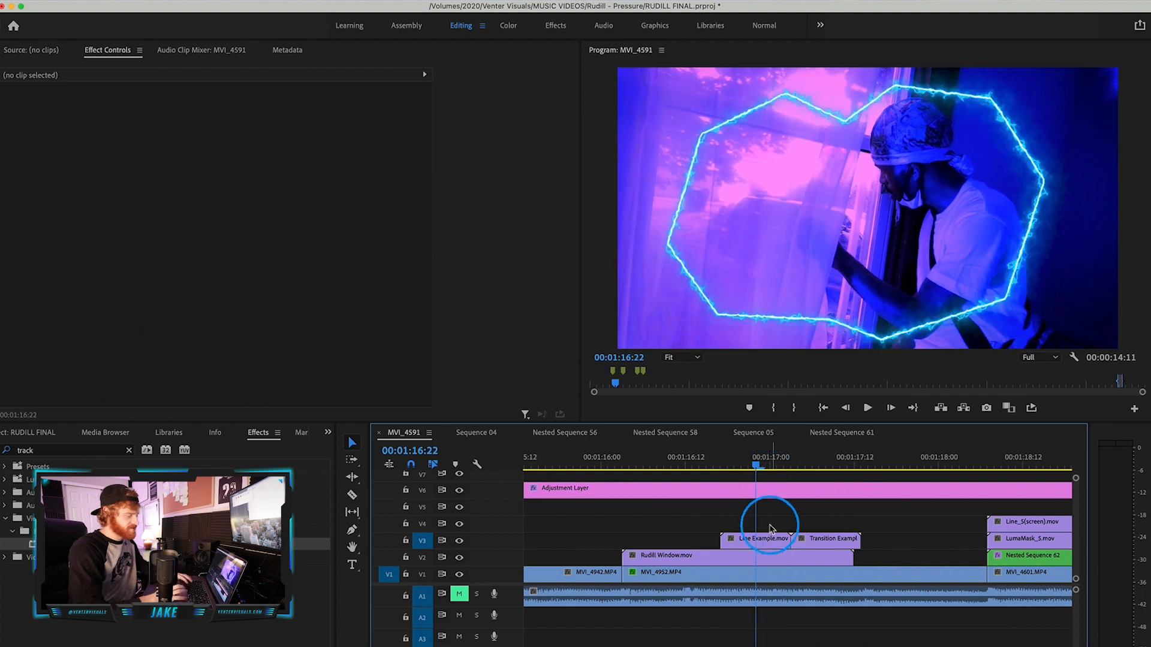
Select the rendered line clips, move the playhead to 01:17:00 and select the Rudill Window clip.
click(760, 539)
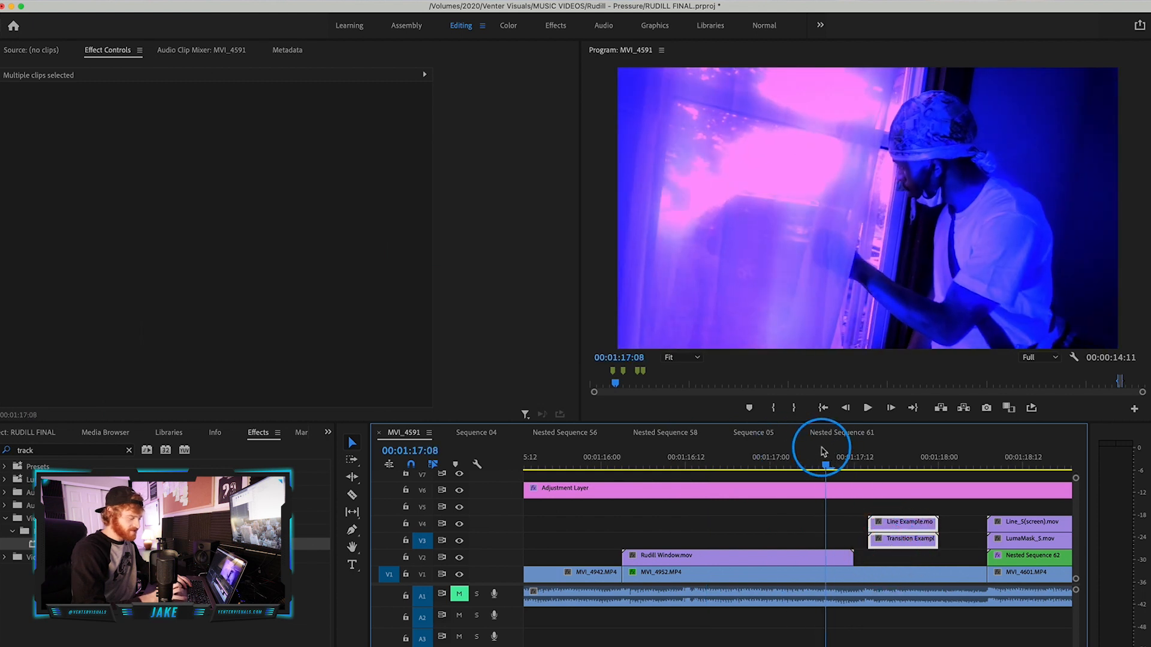
click(769, 457)
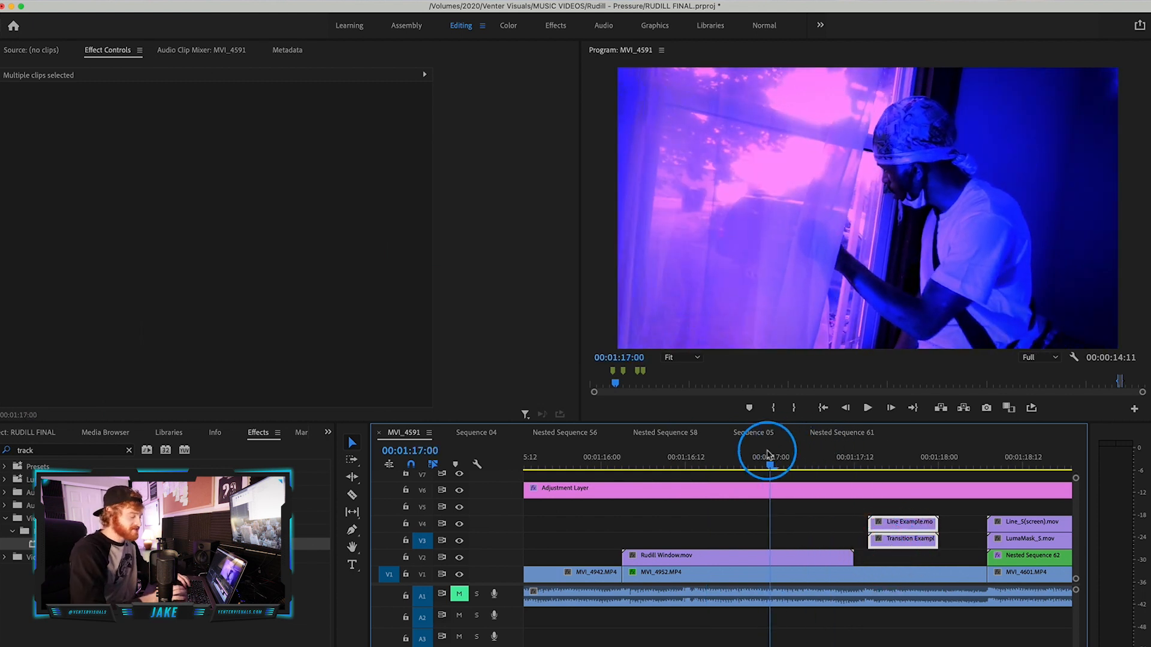
click(834, 467)
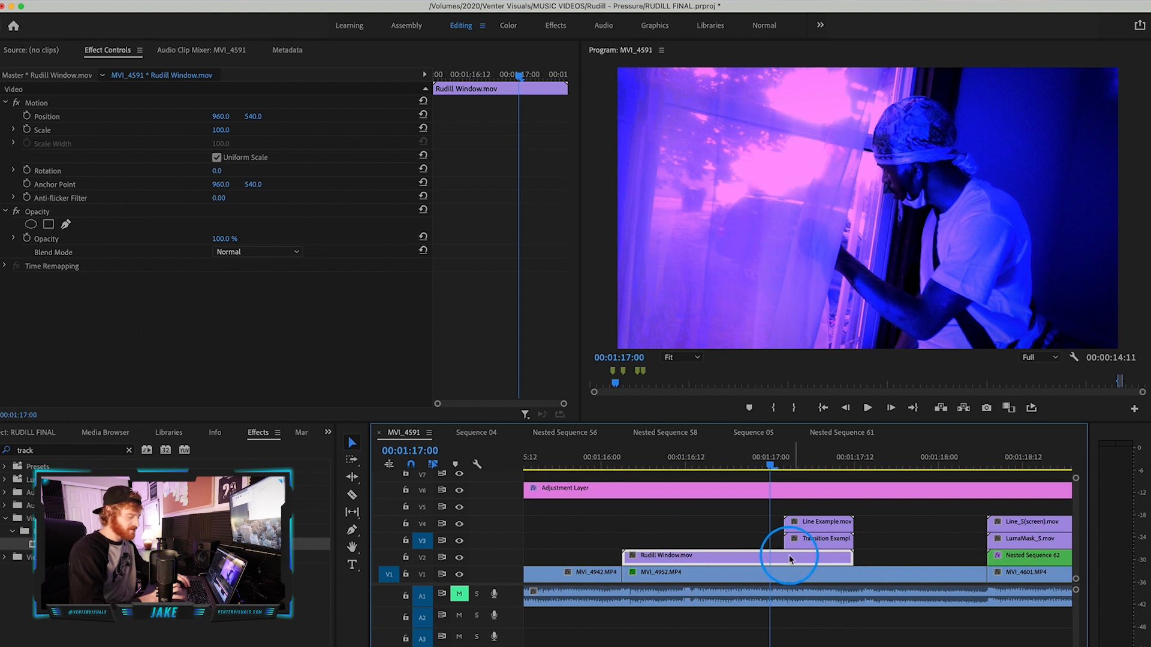
mouse_move(781, 555)
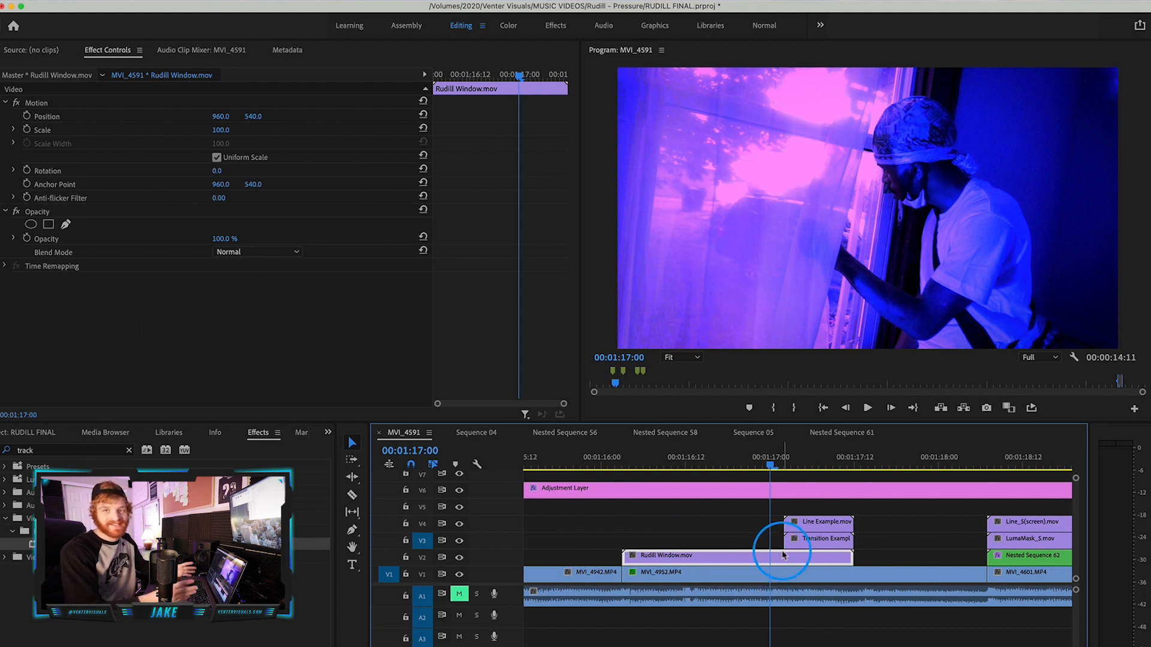
mouse_move(782, 555)
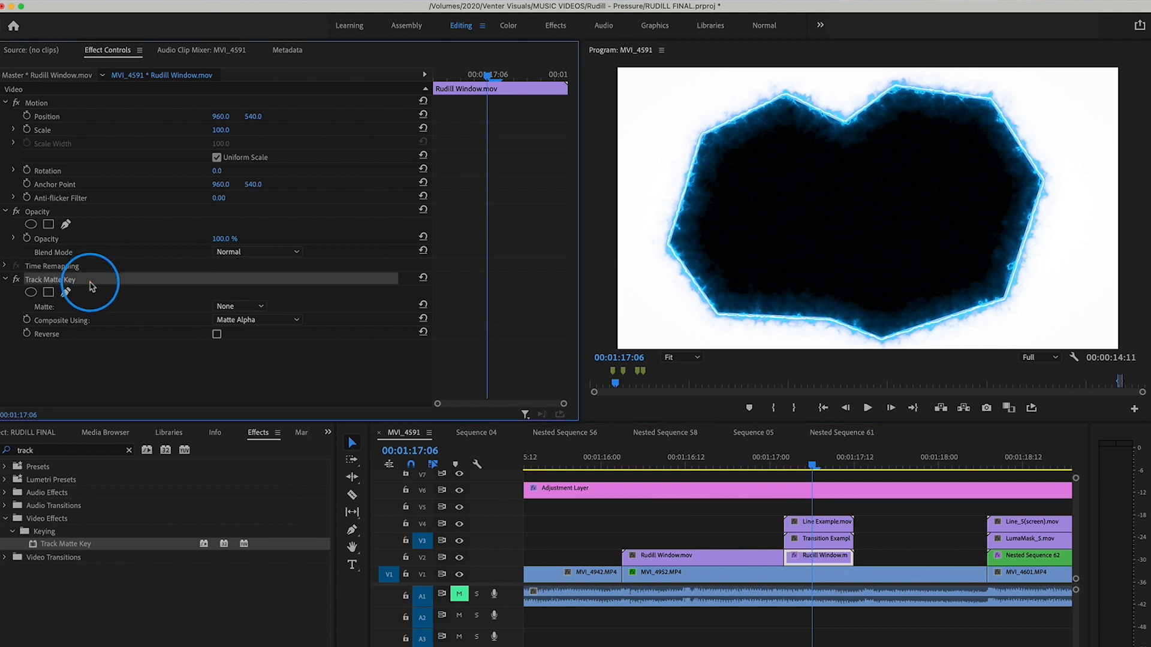
mouse_move(211, 332)
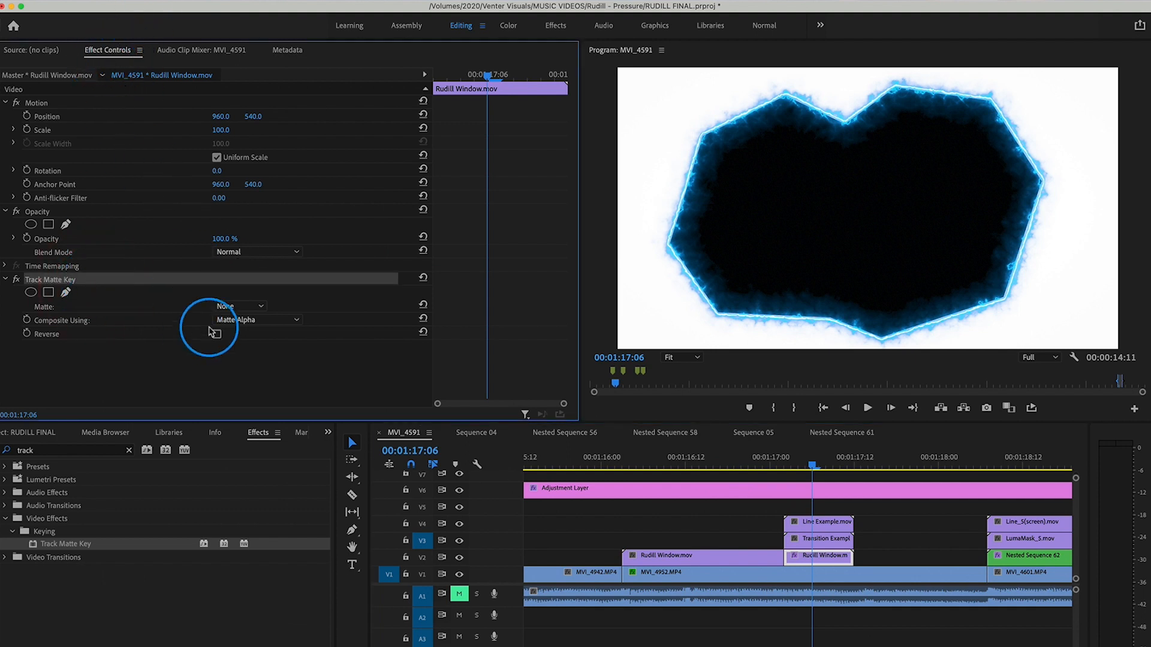
Set Track Matte Key to use Video 3 as matte, composited by Matte Luma.
click(238, 306)
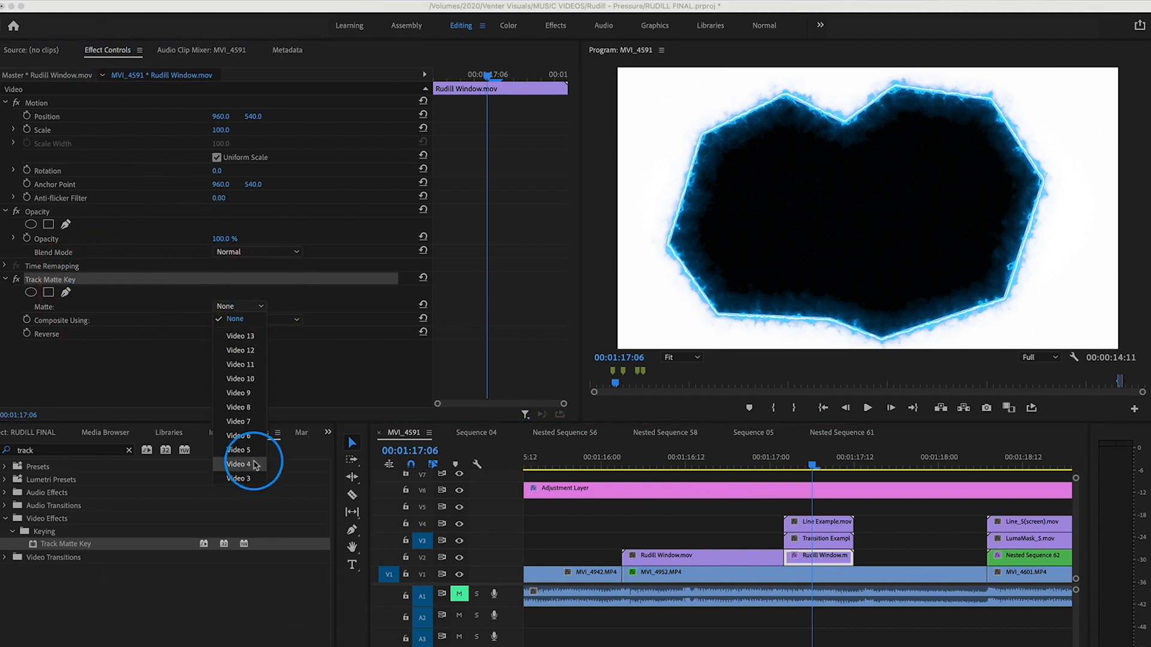
mouse_move(237, 478)
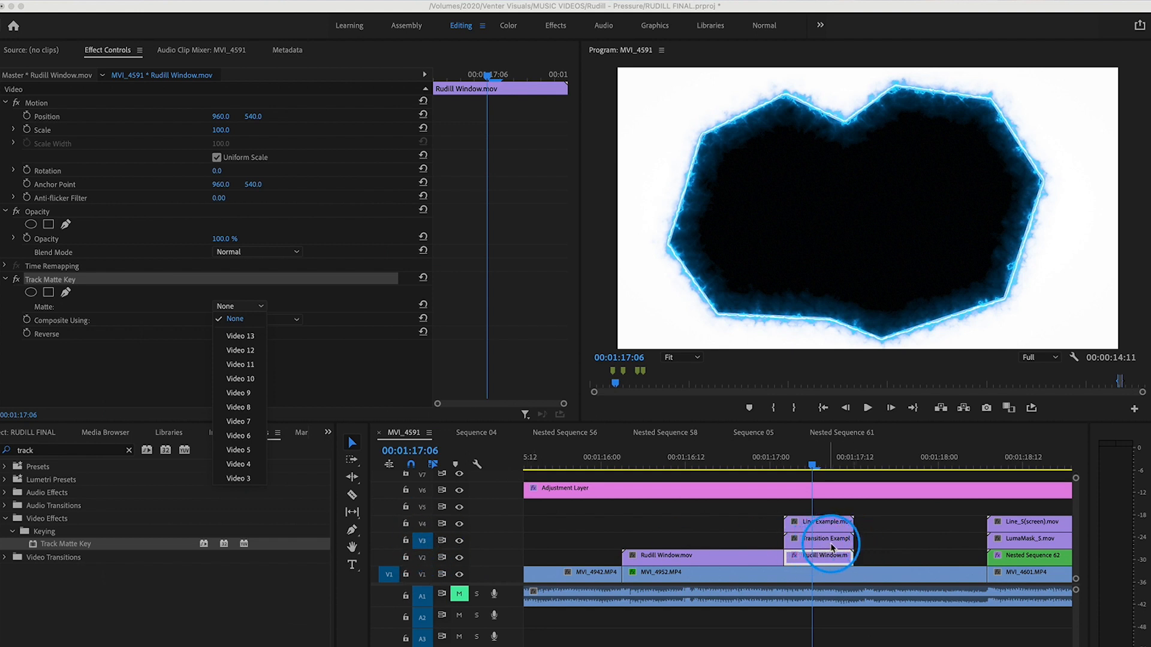
mouse_move(205, 481)
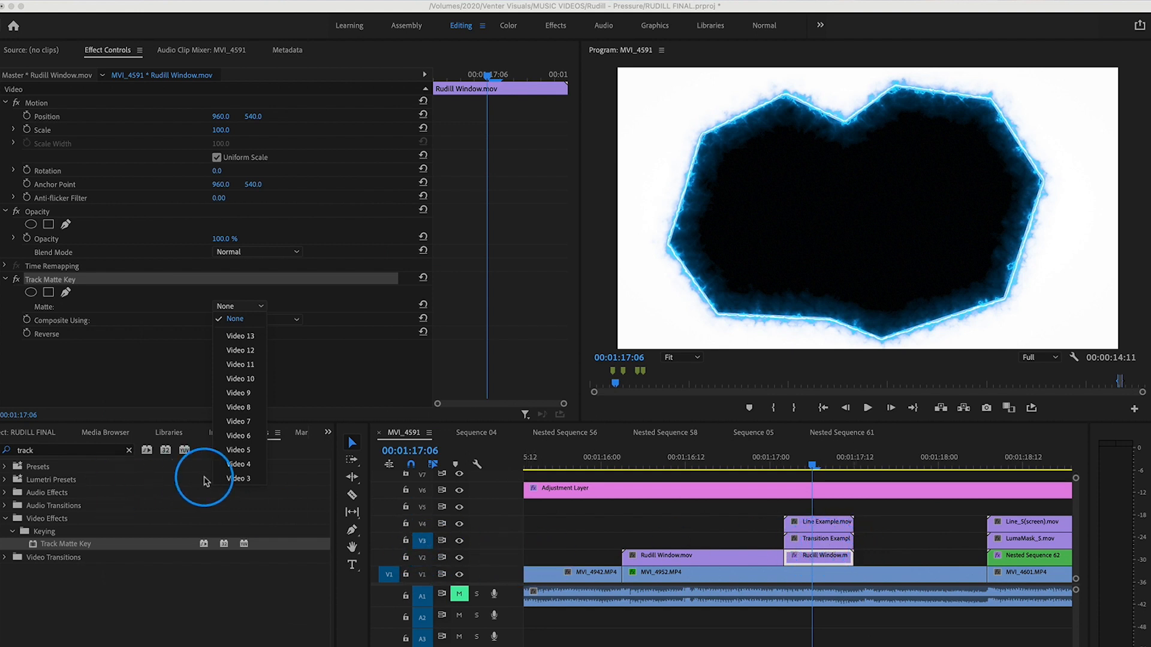
click(238, 478)
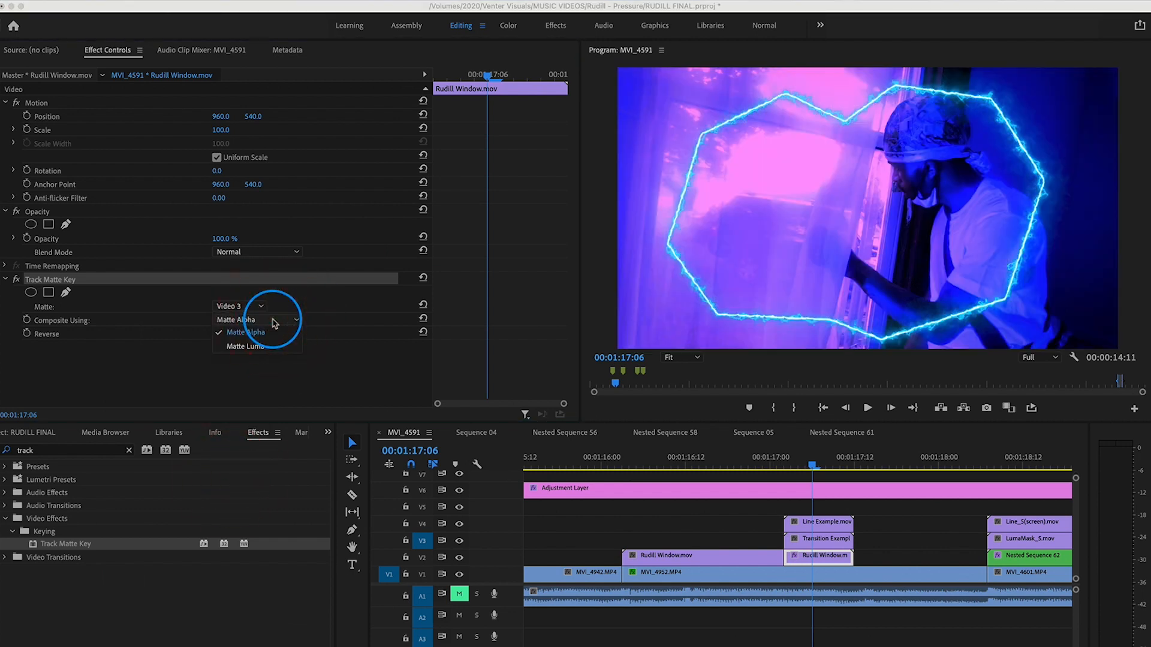
click(244, 345)
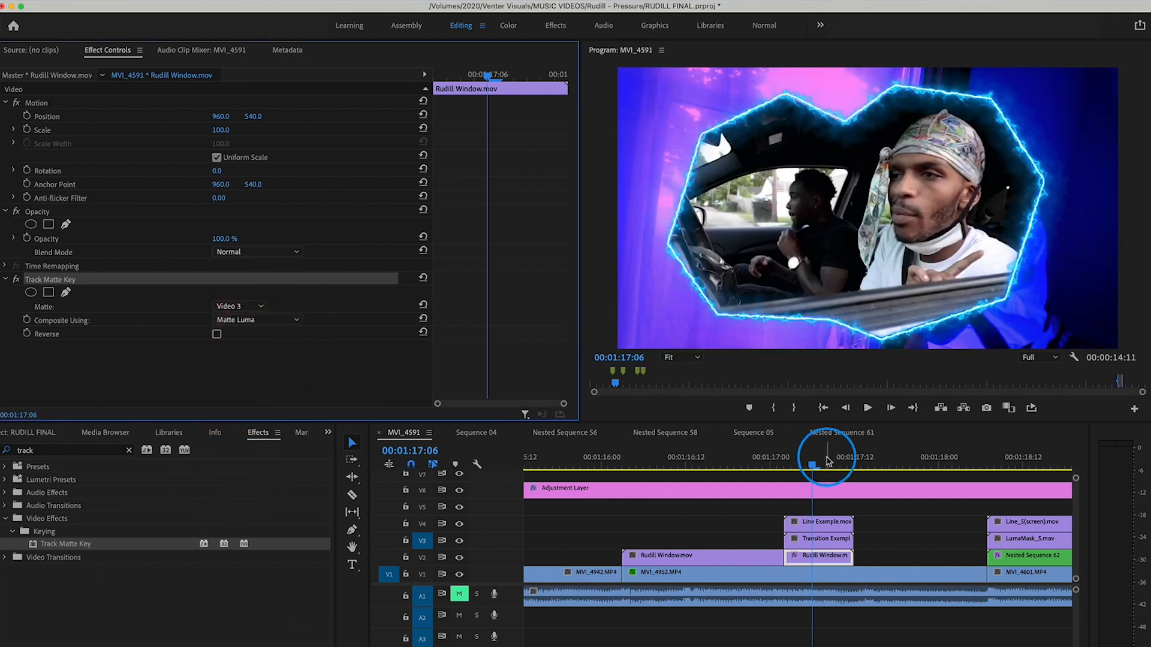